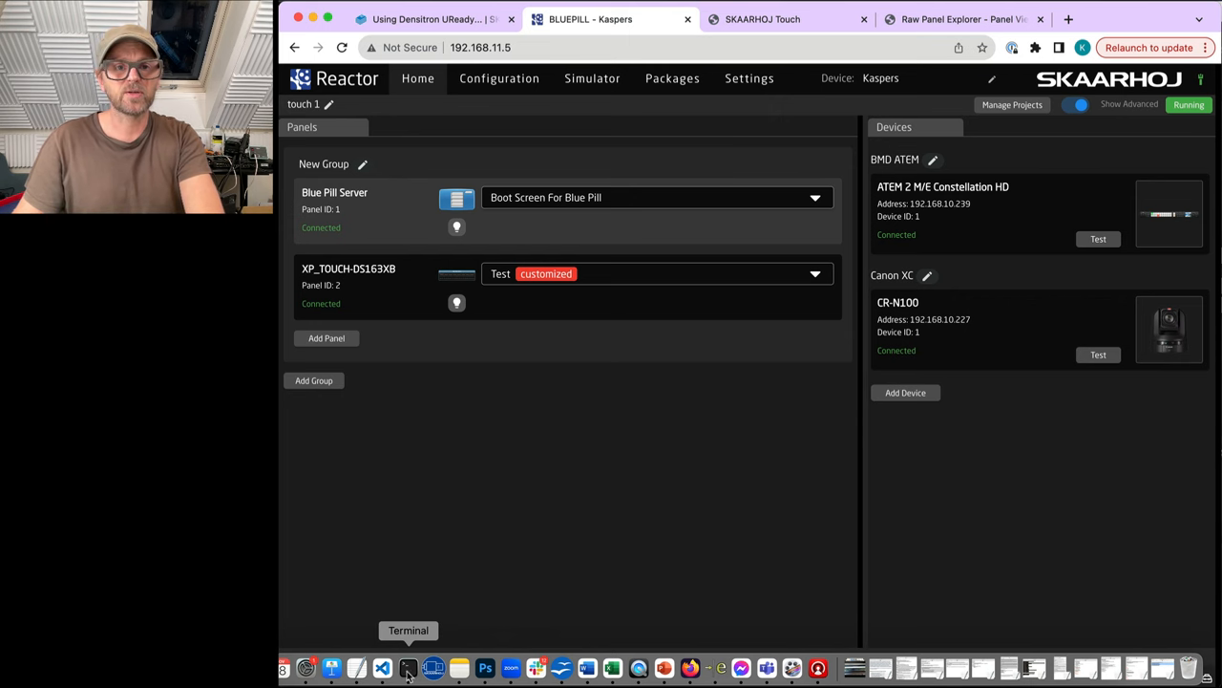
# Check the Raw Panel Explorer for panels found on the network, then view the Densitron UReady wiki
pyautogui.click(959, 20)
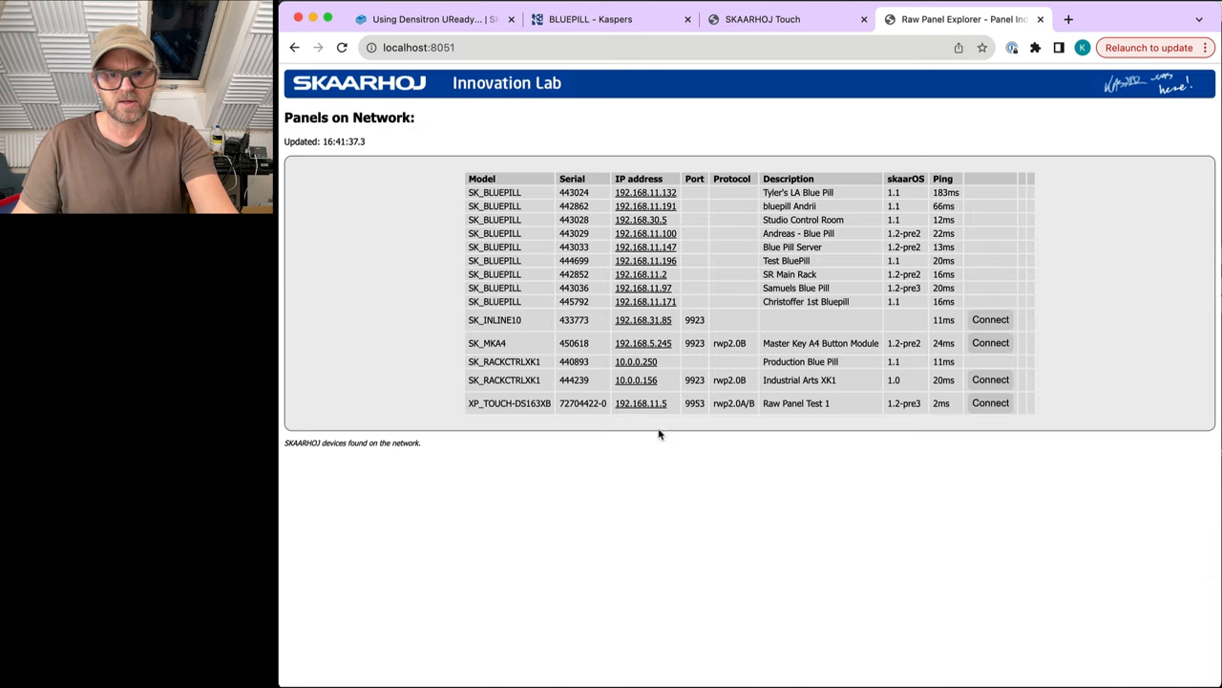
pyautogui.moveTo(676, 435)
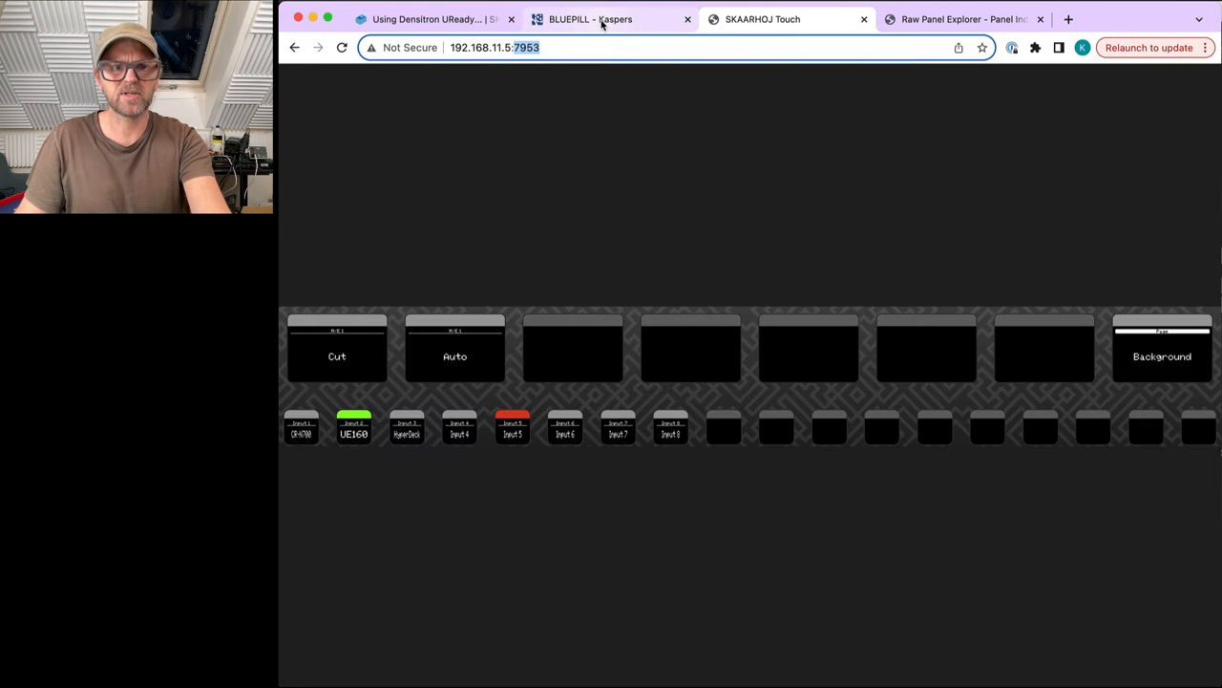
pyautogui.click(429, 19)
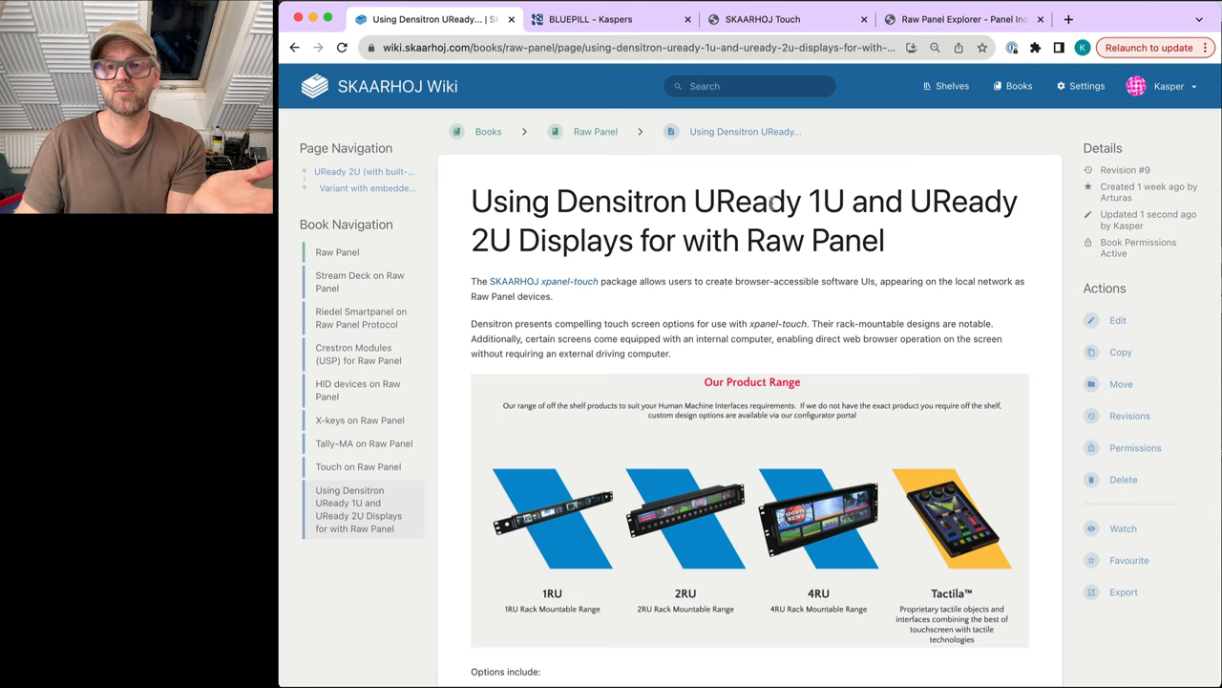
pyautogui.scroll(-3)
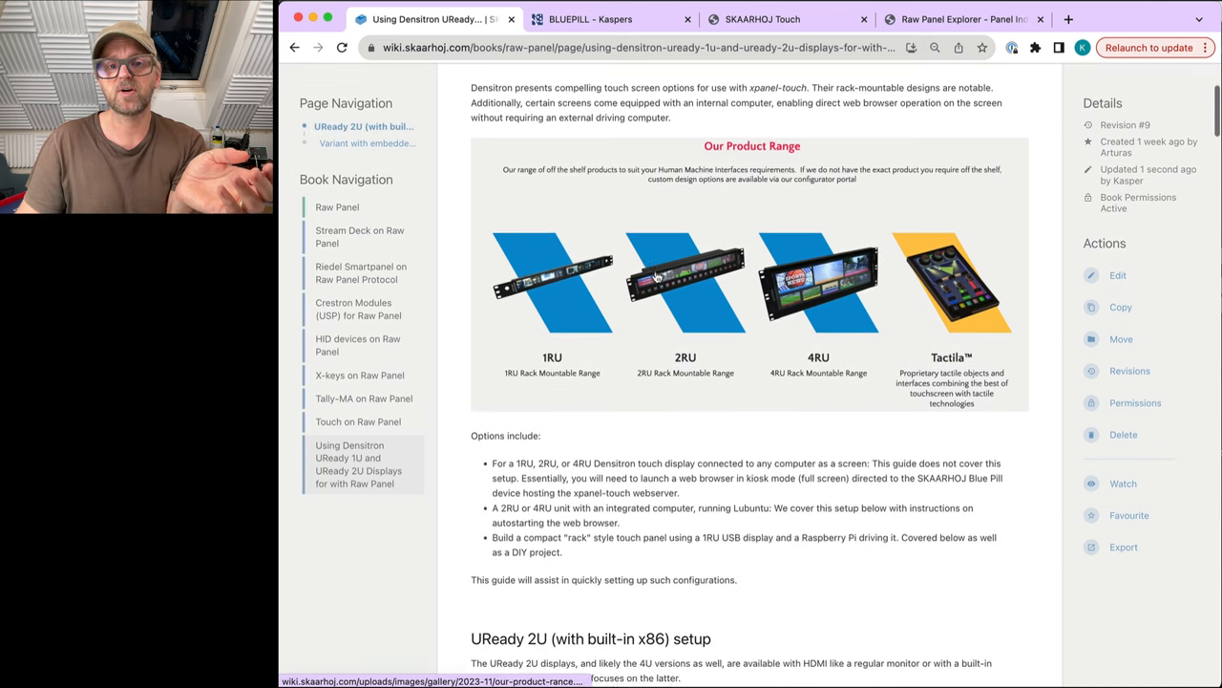
pyautogui.scroll(-3)
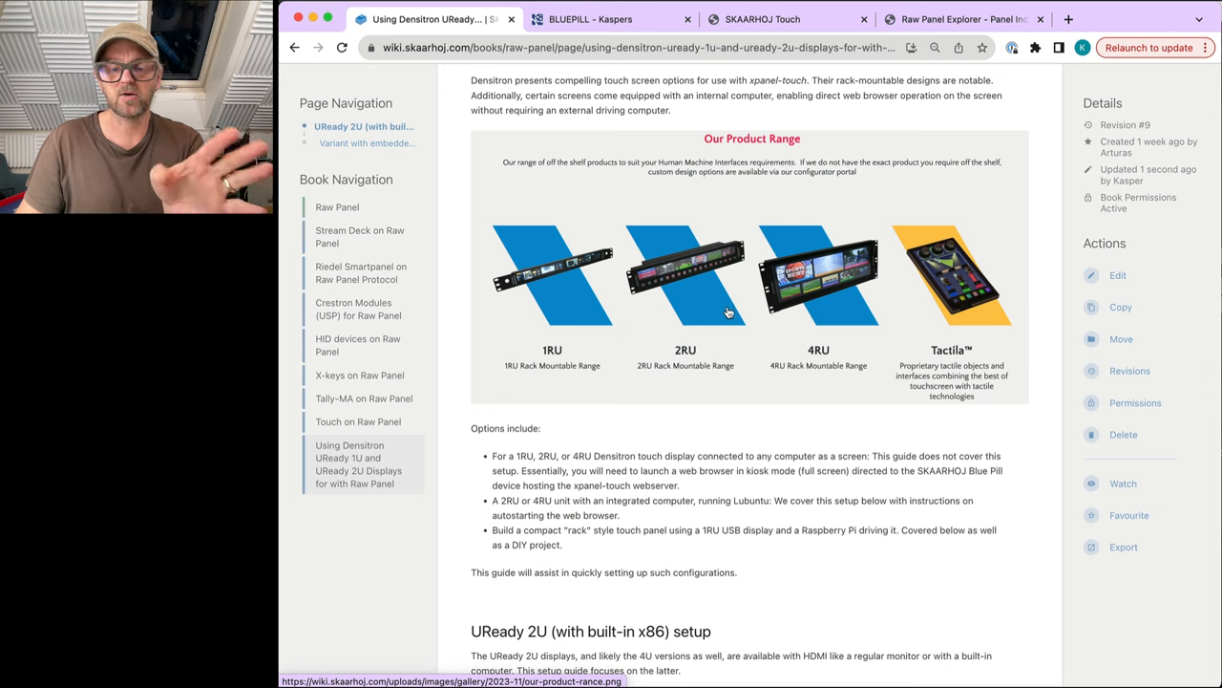
pyautogui.scroll(-3)
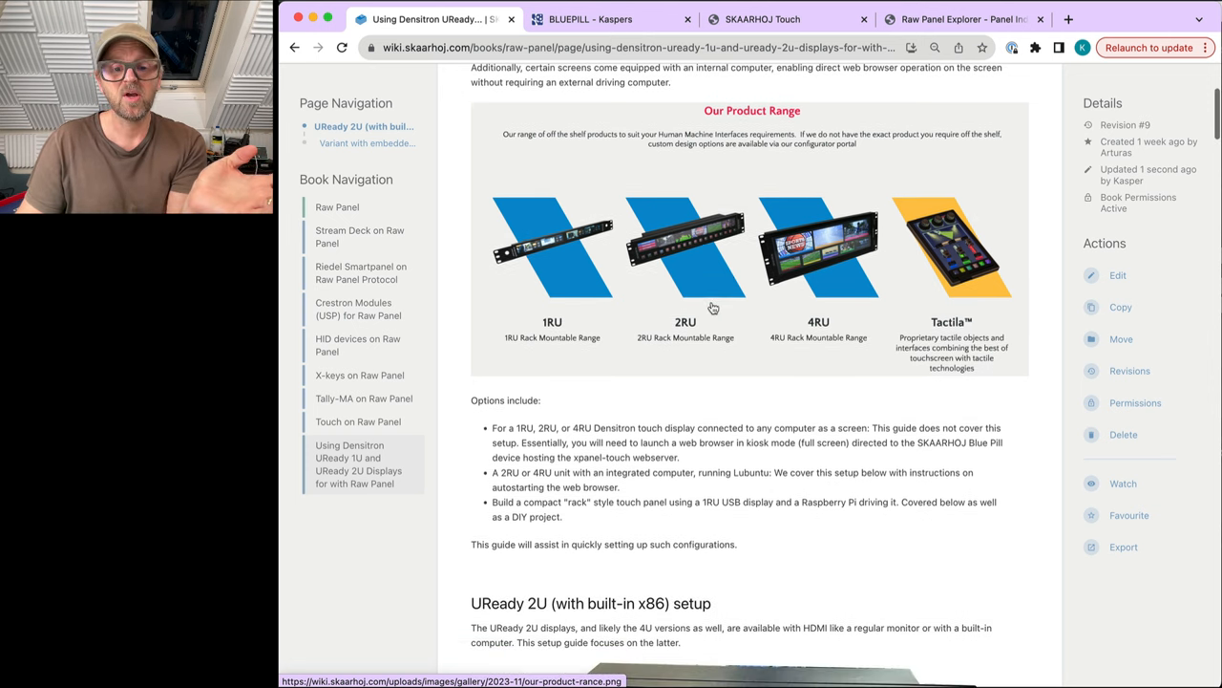
pyautogui.scroll(-3)
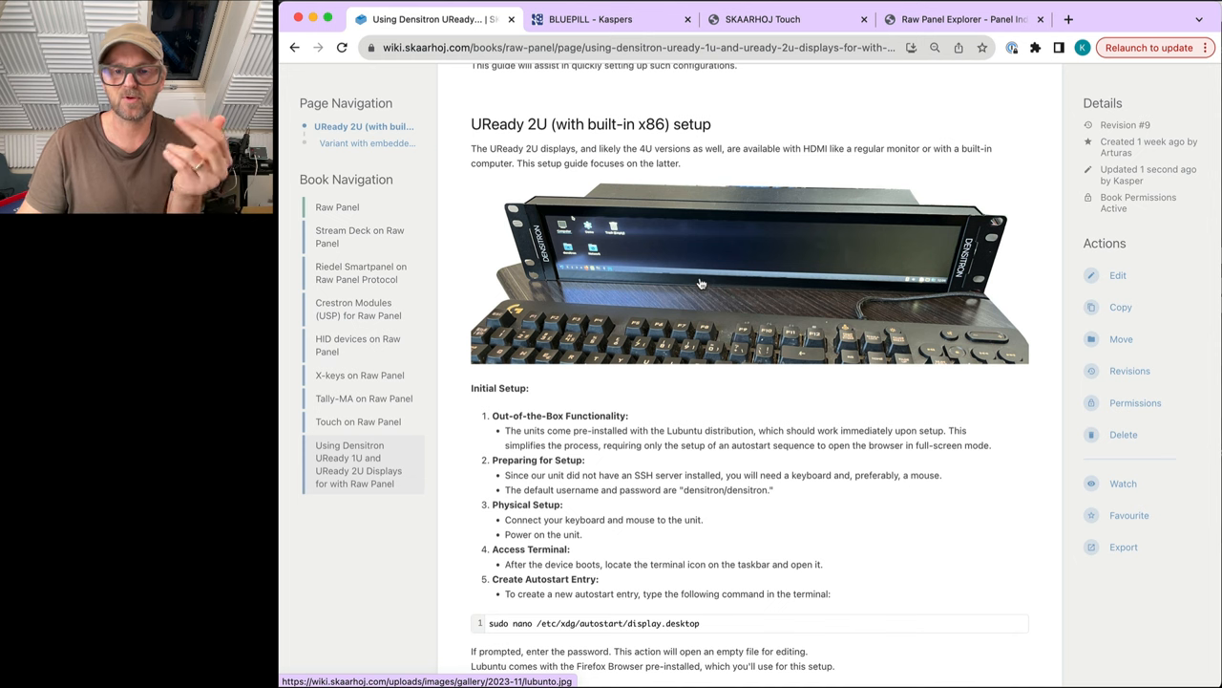
pyautogui.scroll(-3)
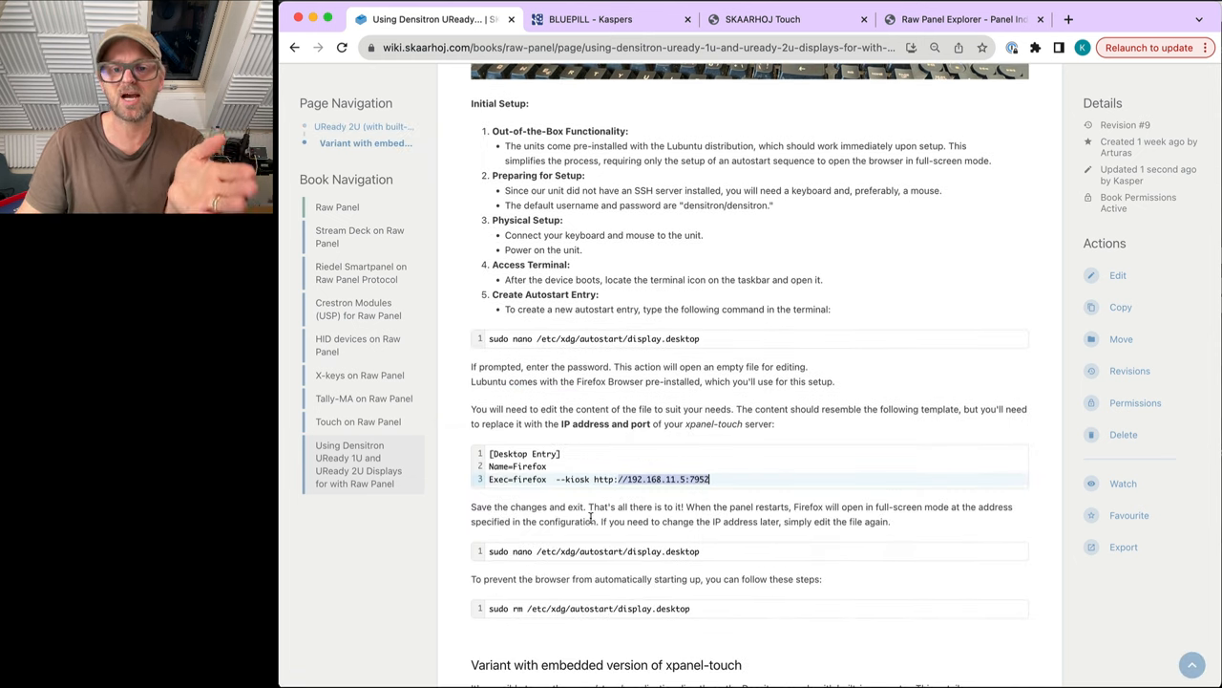
pyautogui.scroll(-3)
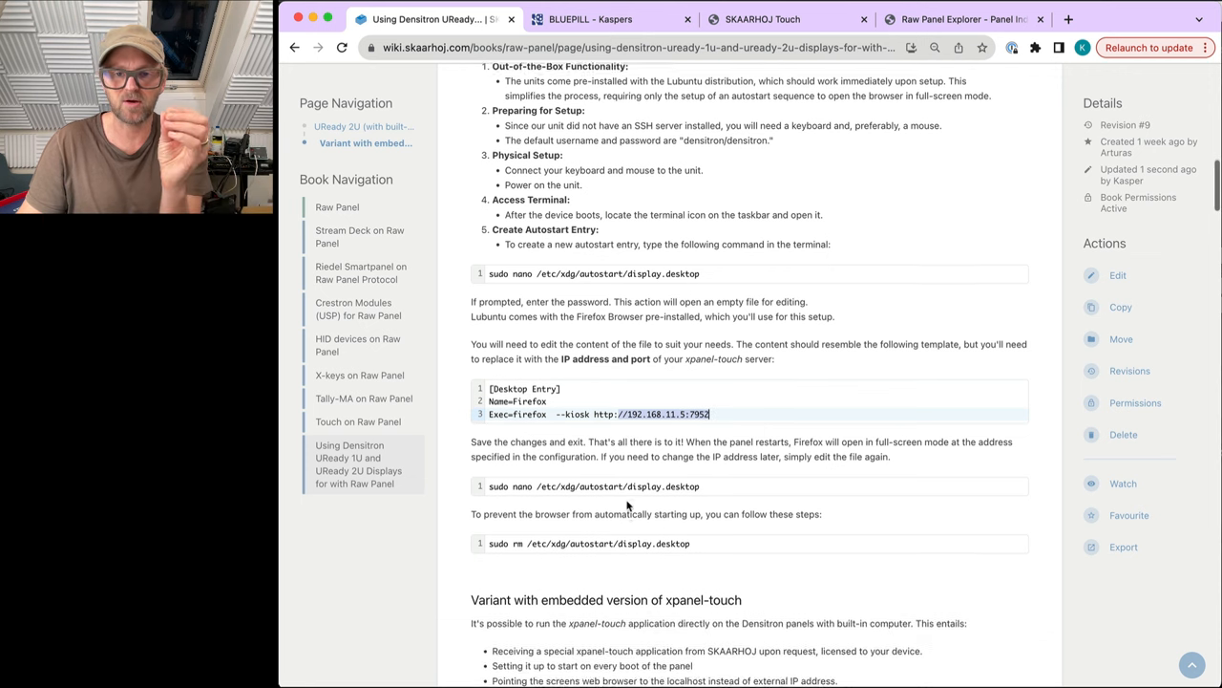
pyautogui.scroll(-3)
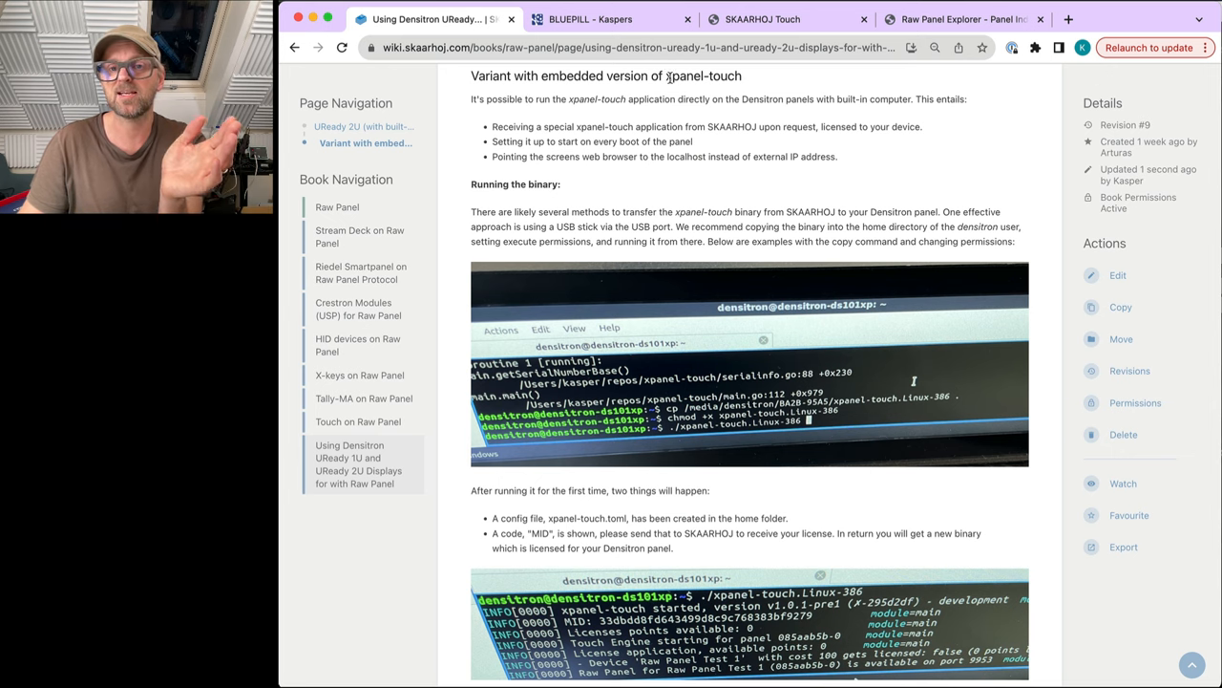
pyautogui.scroll(-3)
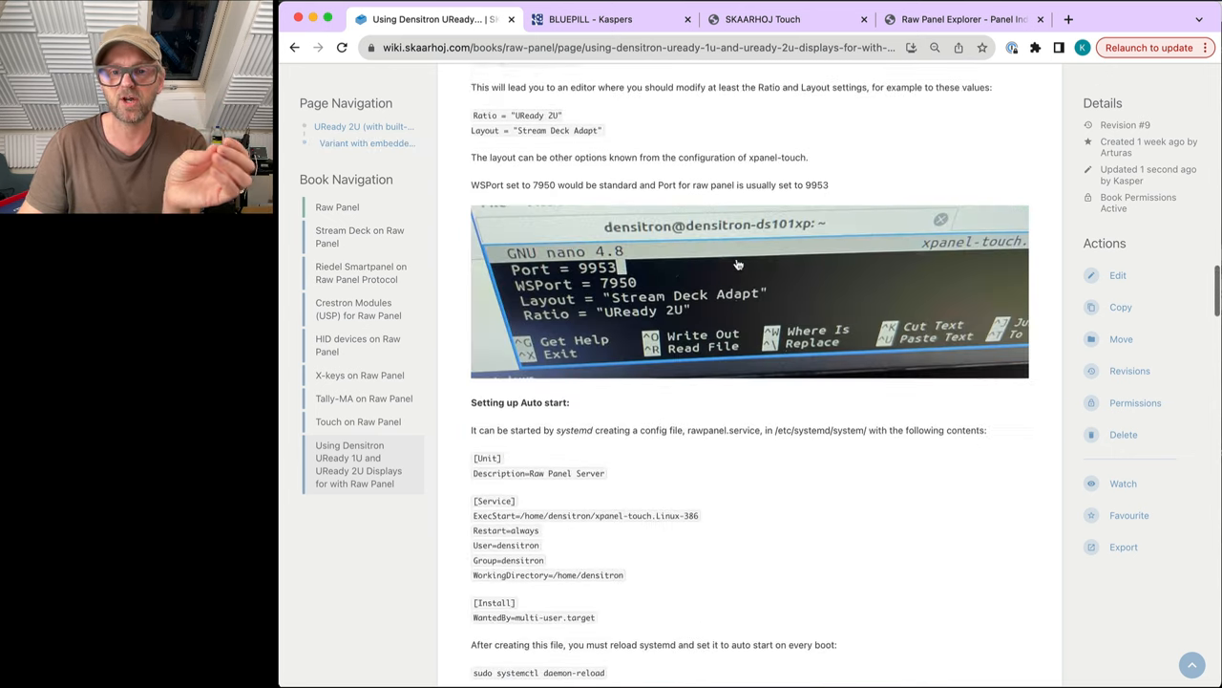
pyautogui.scroll(-3)
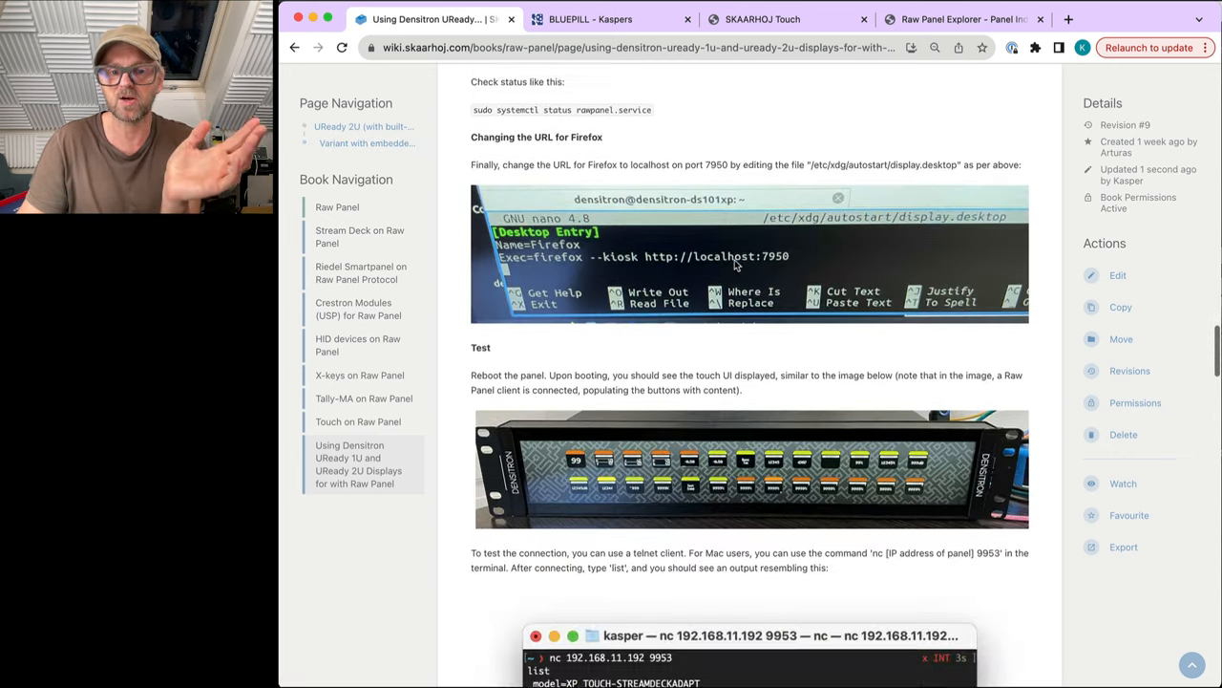
pyautogui.scroll(-3)
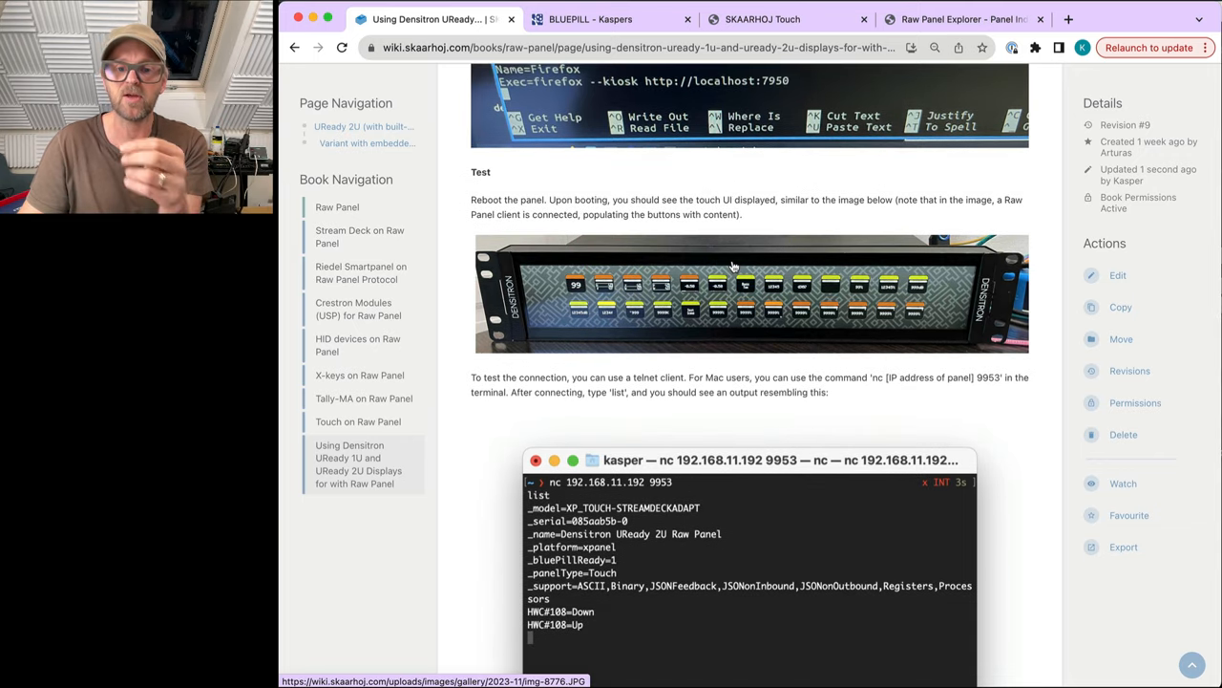
pyautogui.scroll(-3)
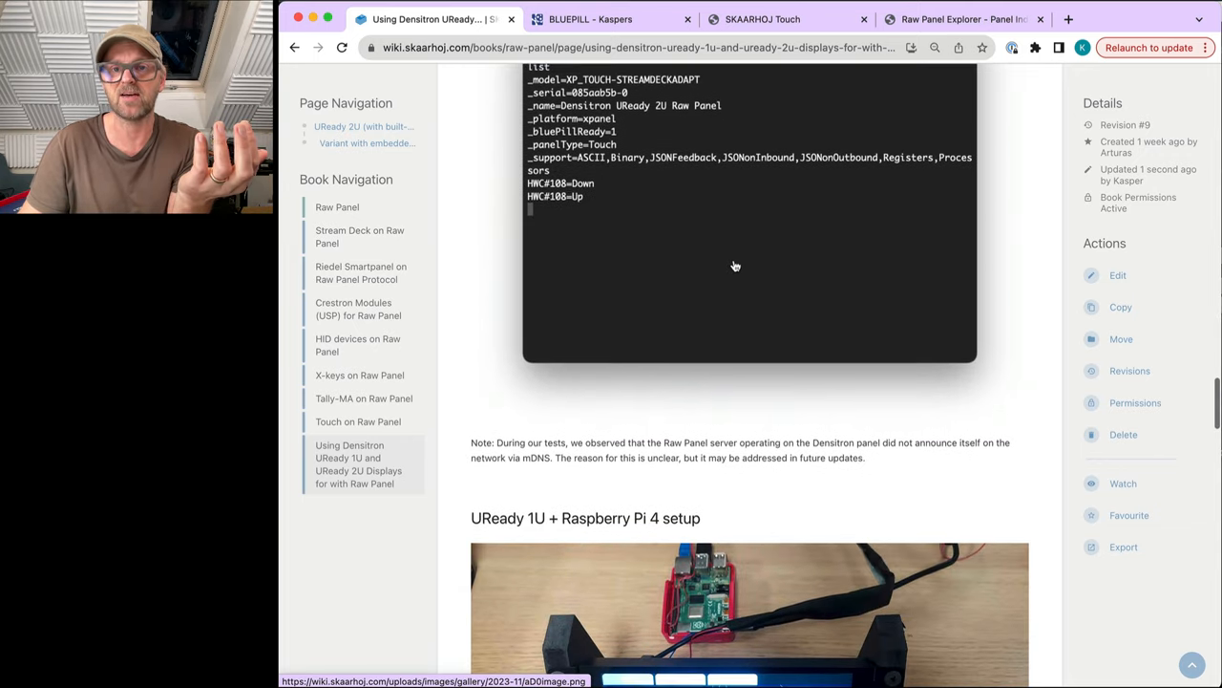
pyautogui.scroll(-3)
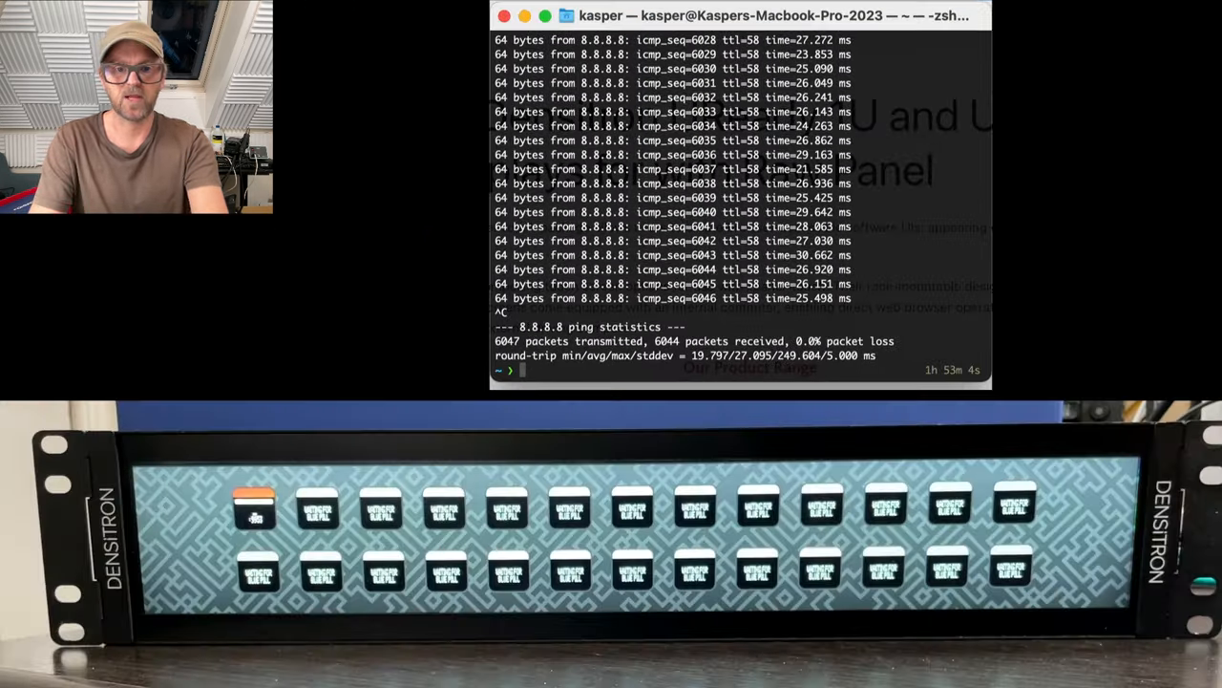
# Connect with nc to the Densitron panel at 192.168.11.192 port 9953 and send 'list' to stream HWC button events
pyautogui.write('ping')
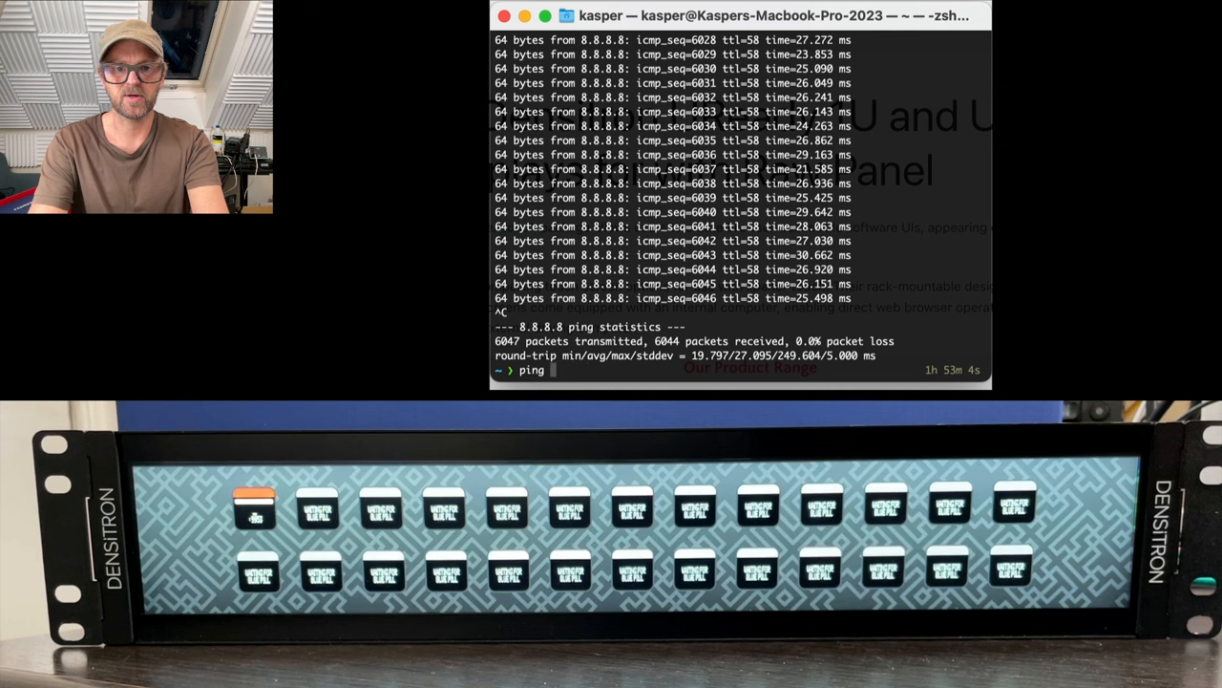
pyautogui.write('nc 192.168')
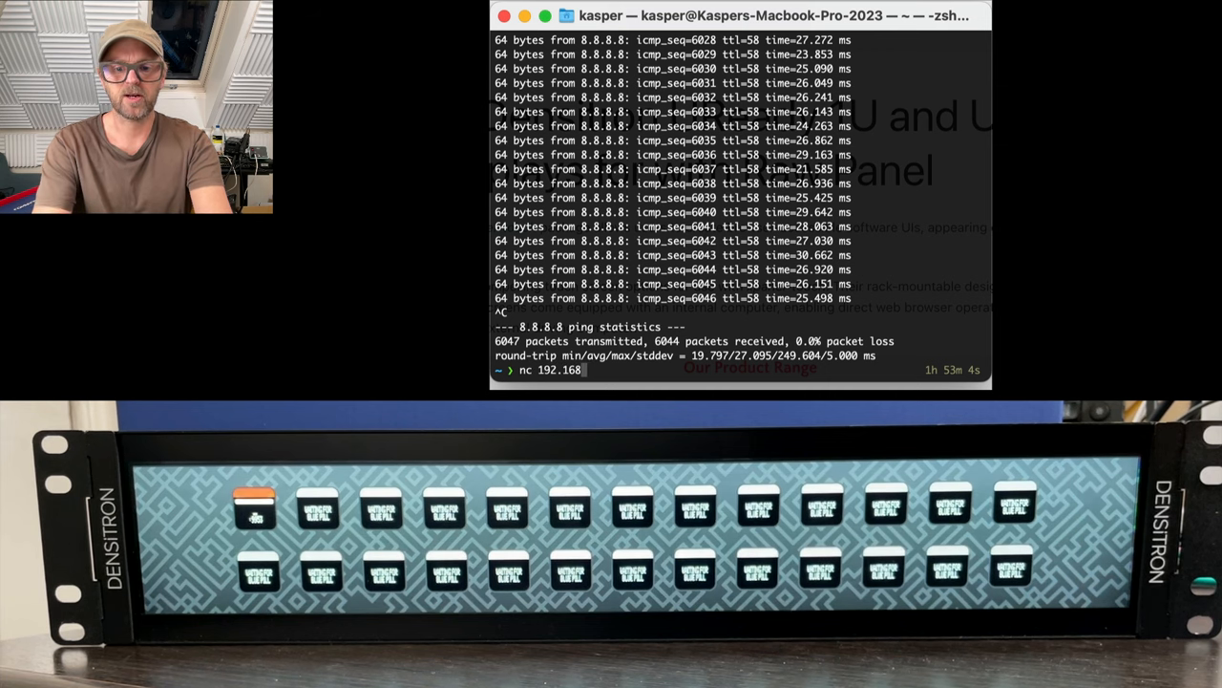
pyautogui.write('.11.192 995')
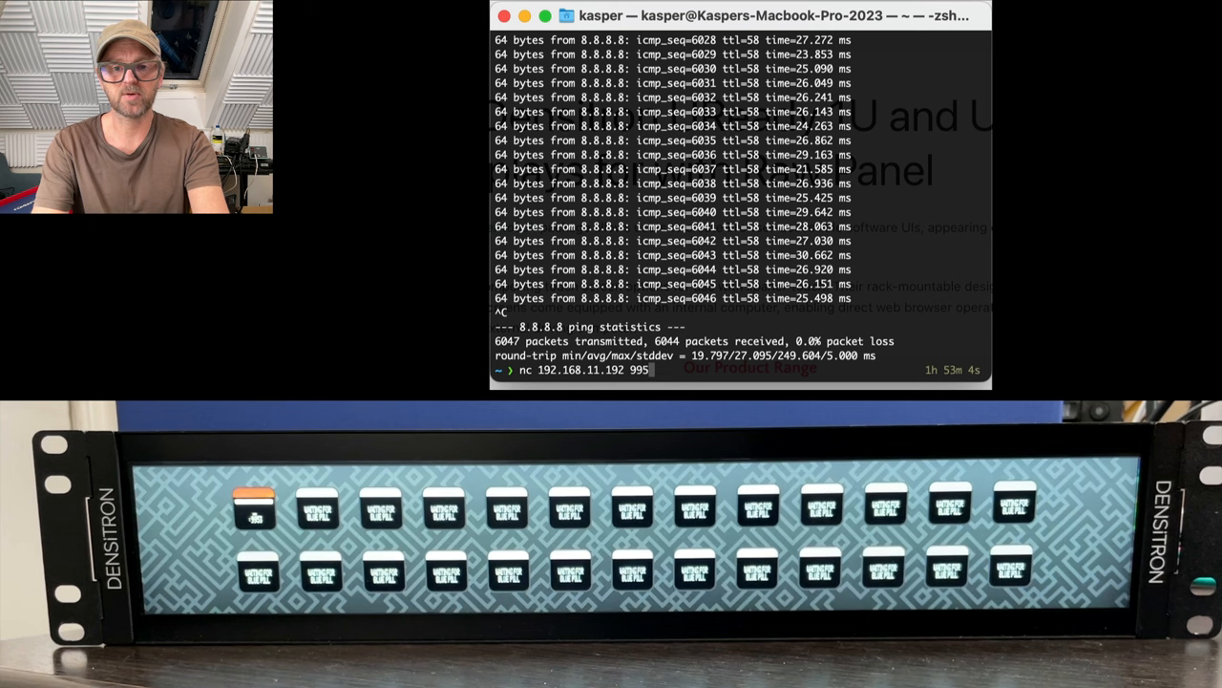
pyautogui.write('3')
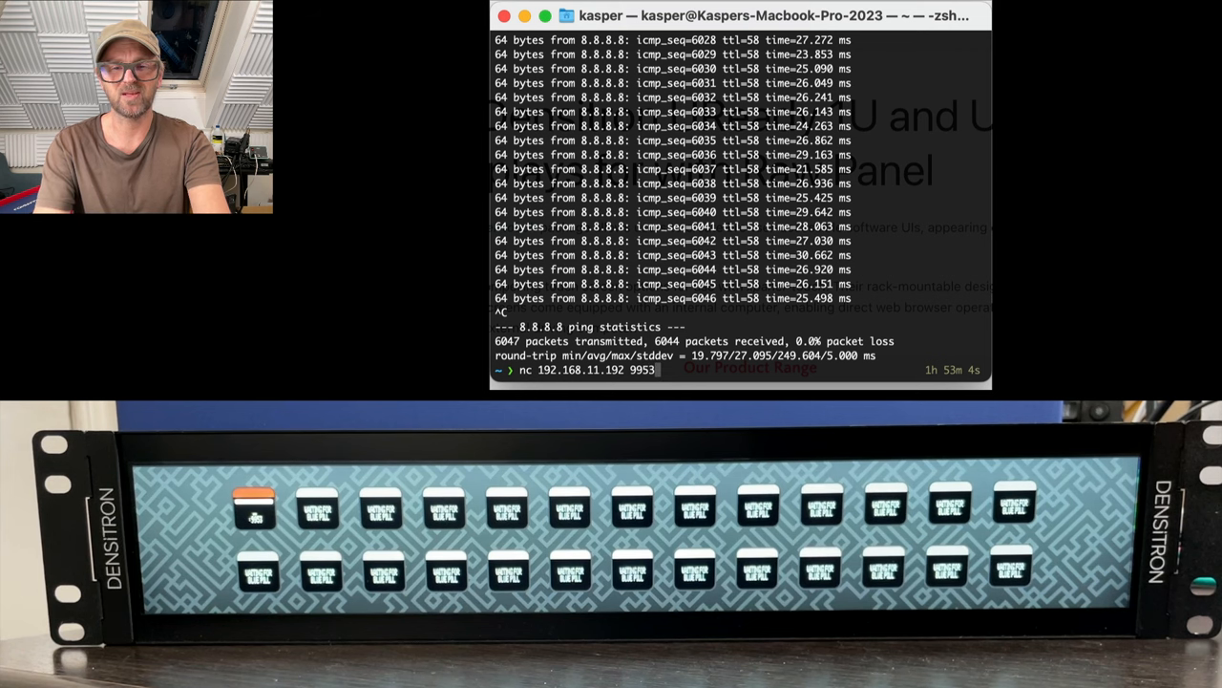
pyautogui.write('list')
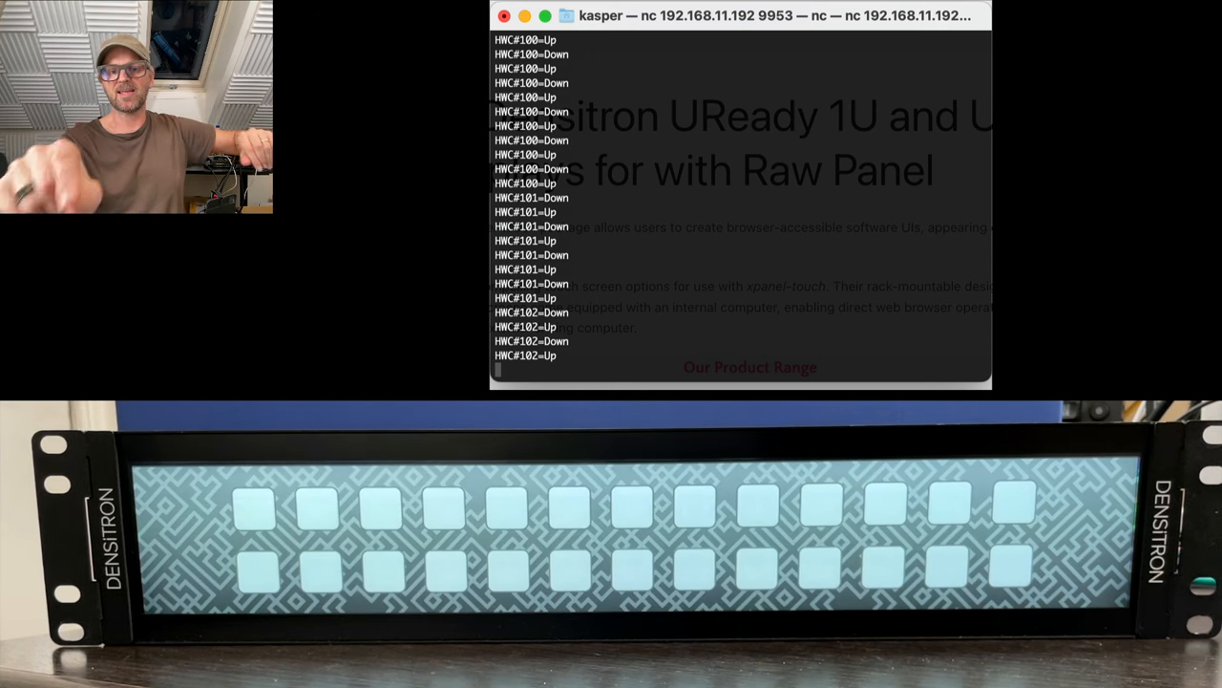
pyautogui.click(252, 512)
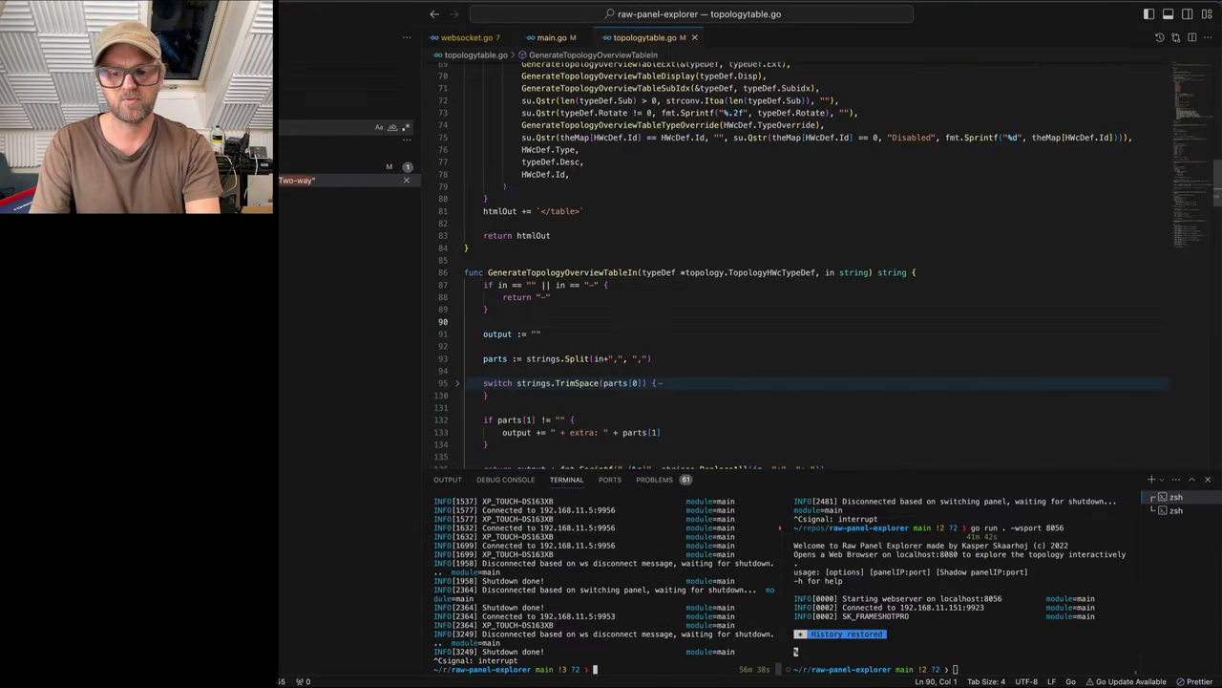
# Run `go run .` in the raw-panel-explorer folder against the panel's 192.1... IP address
pyautogui.write('go run .')
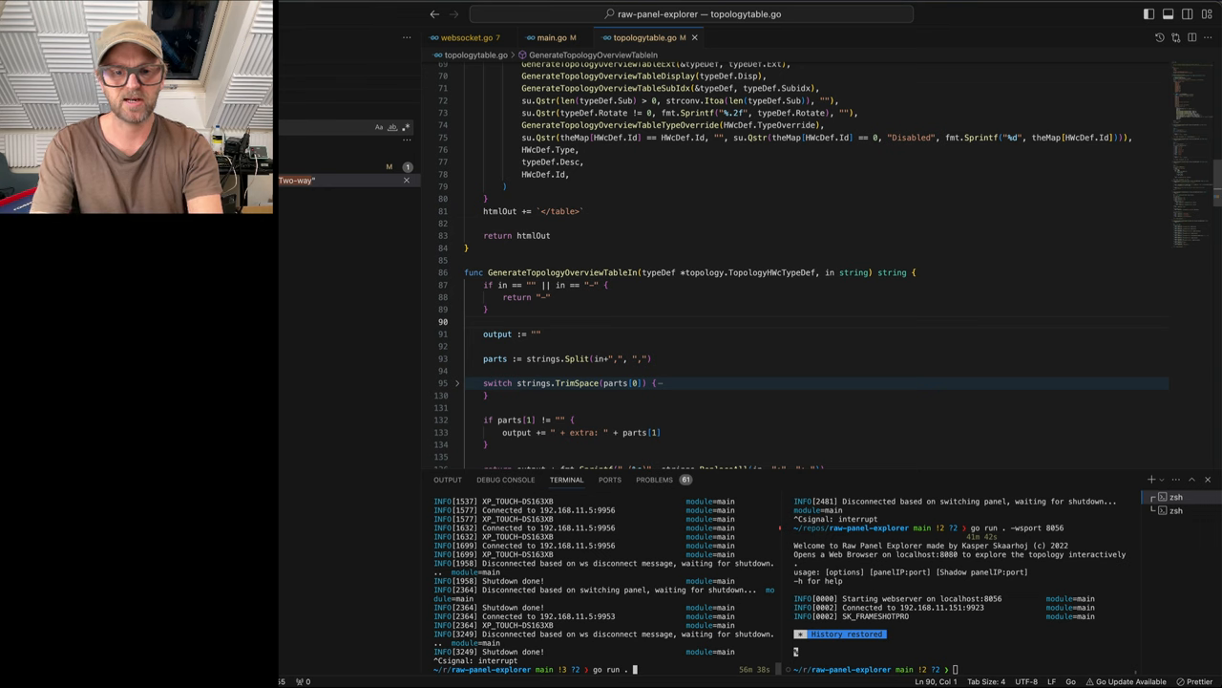
pyautogui.write('192.1')
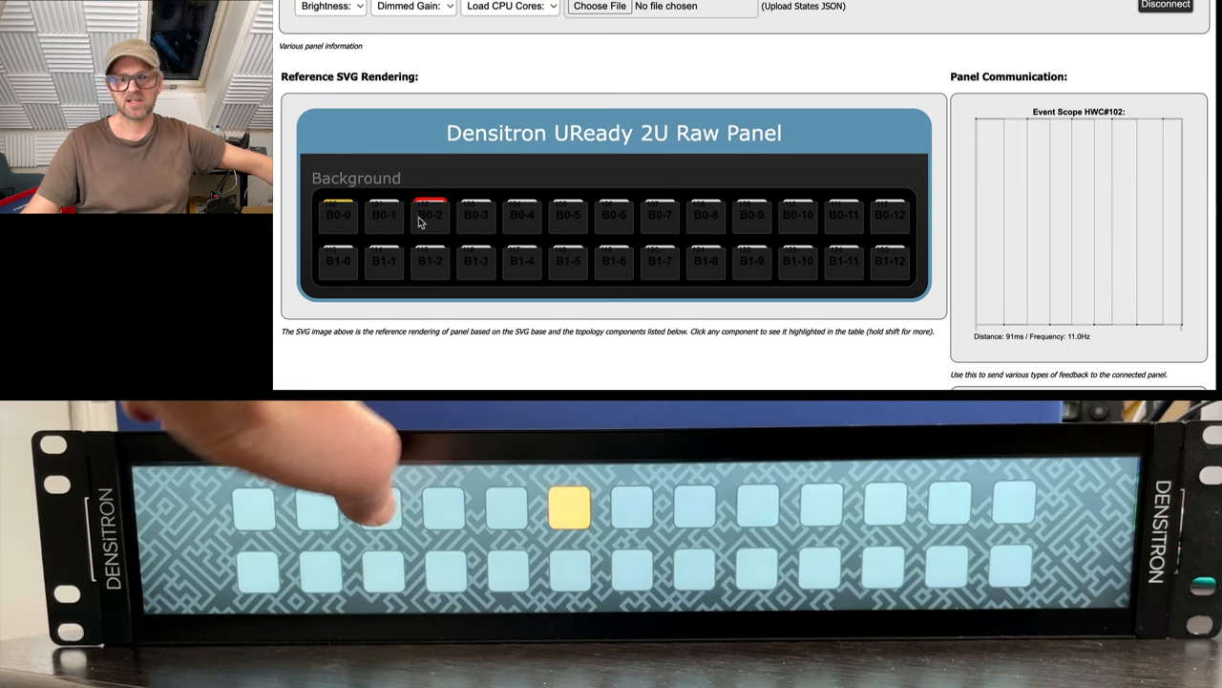
# Select button B0-2, turn its light on, and show the colour and black-and-white test images
pyautogui.click(430, 214)
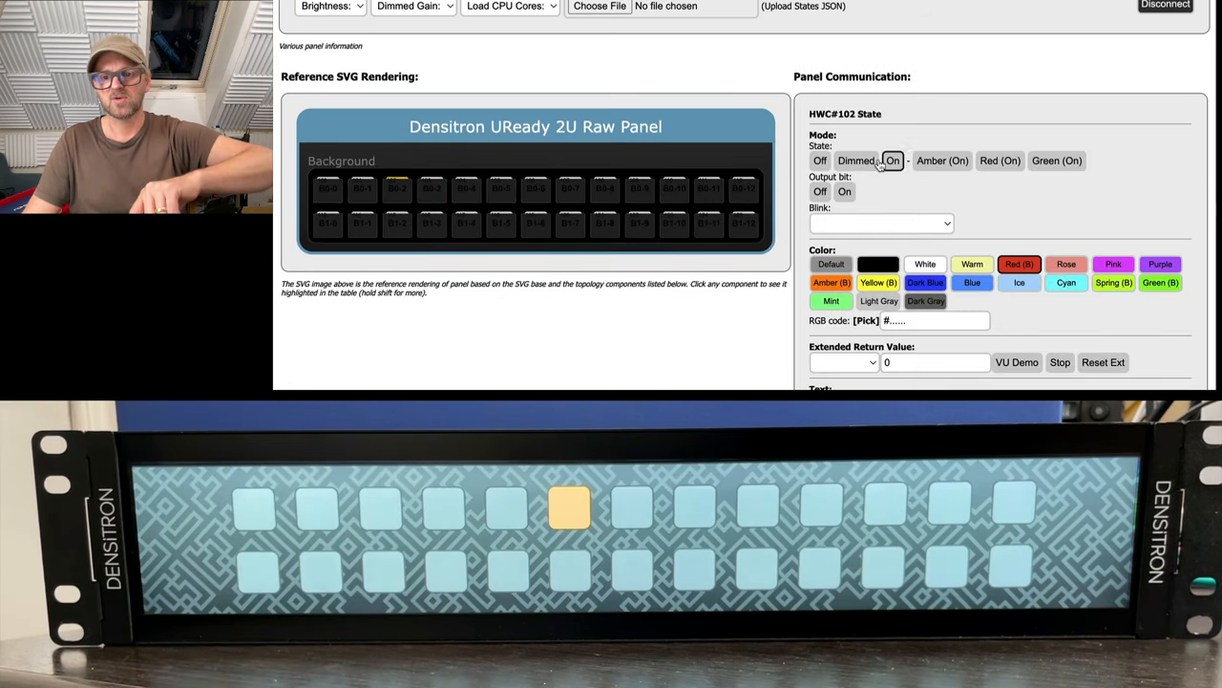
pyautogui.click(894, 160)
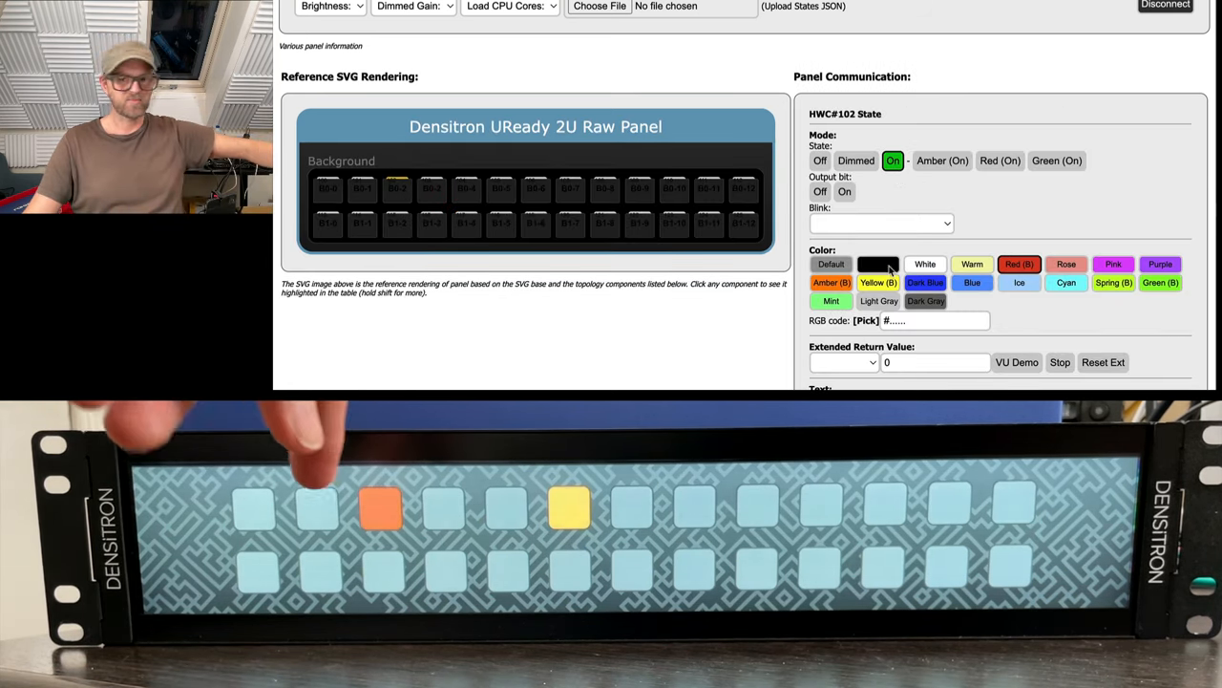
pyautogui.scroll(-3)
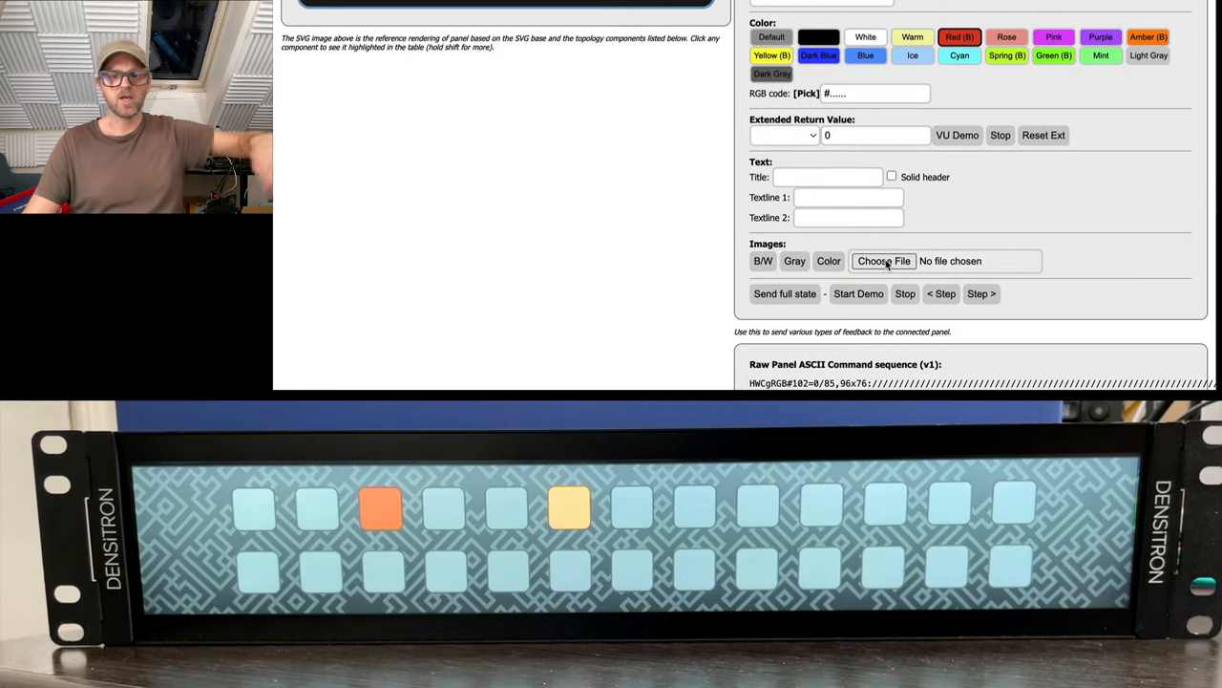
pyautogui.click(829, 259)
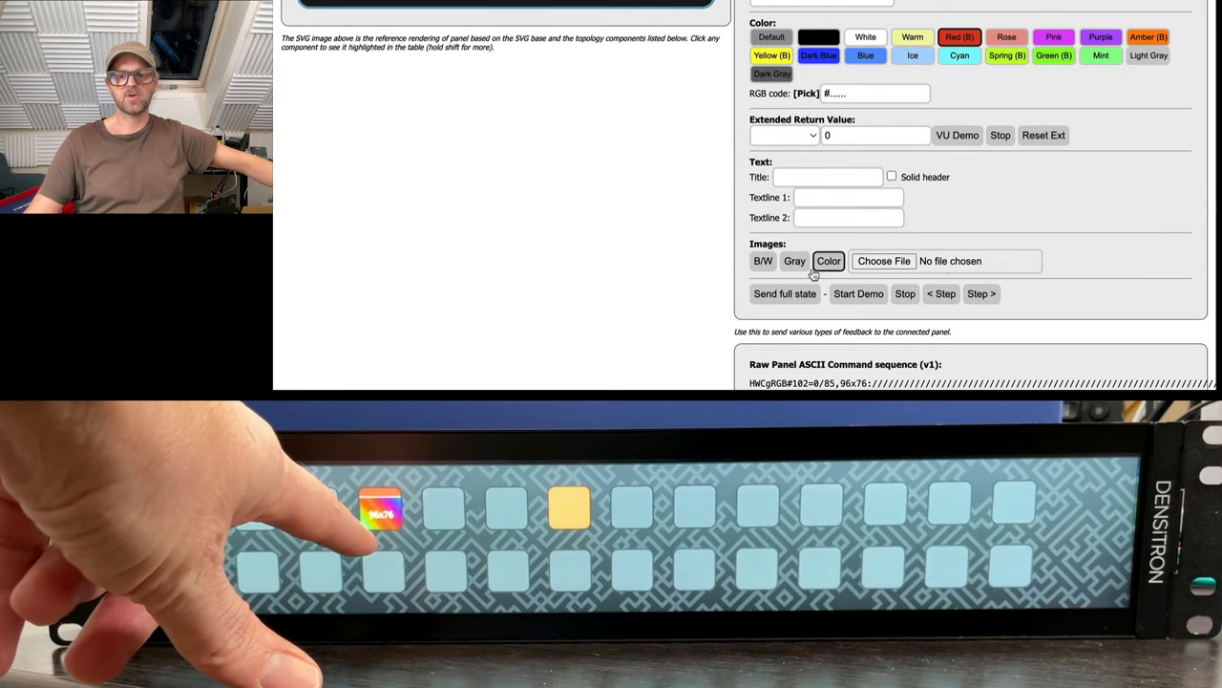
pyautogui.click(764, 260)
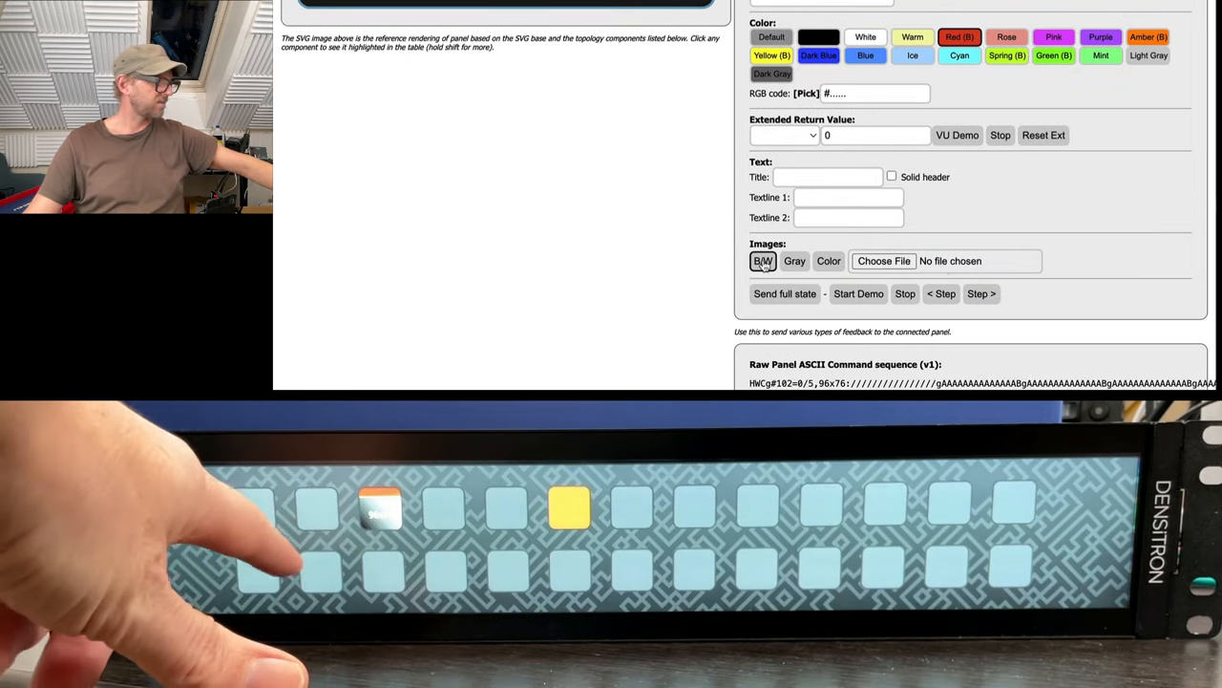
# Set the button's Textline 1 to 'Hello' so the panel key displays it, then go to the Reactor panels page
pyautogui.click(844, 197)
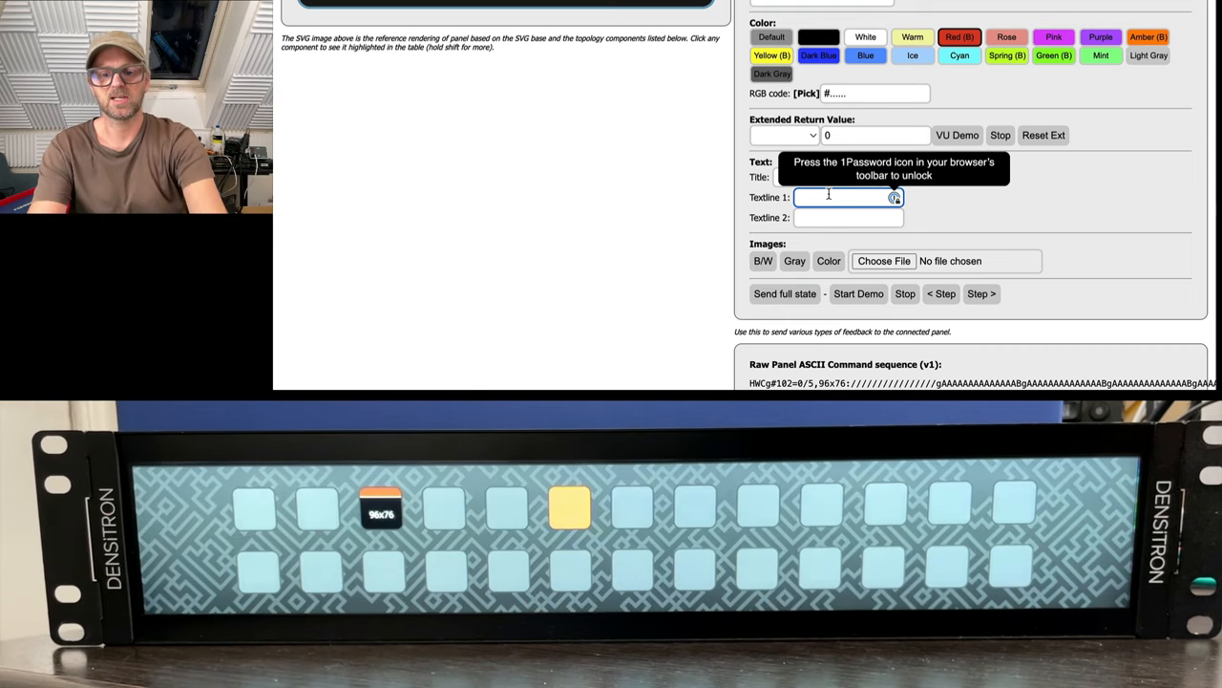
pyautogui.write('lkjasdf')
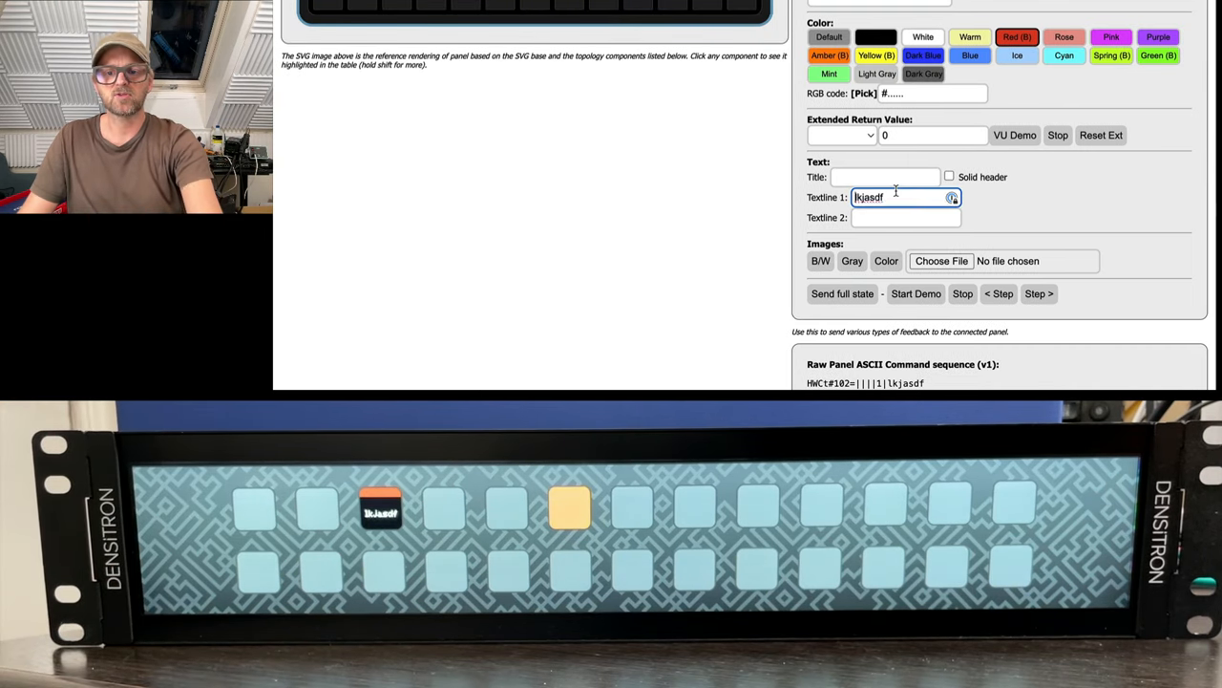
pyautogui.write('Hello!')
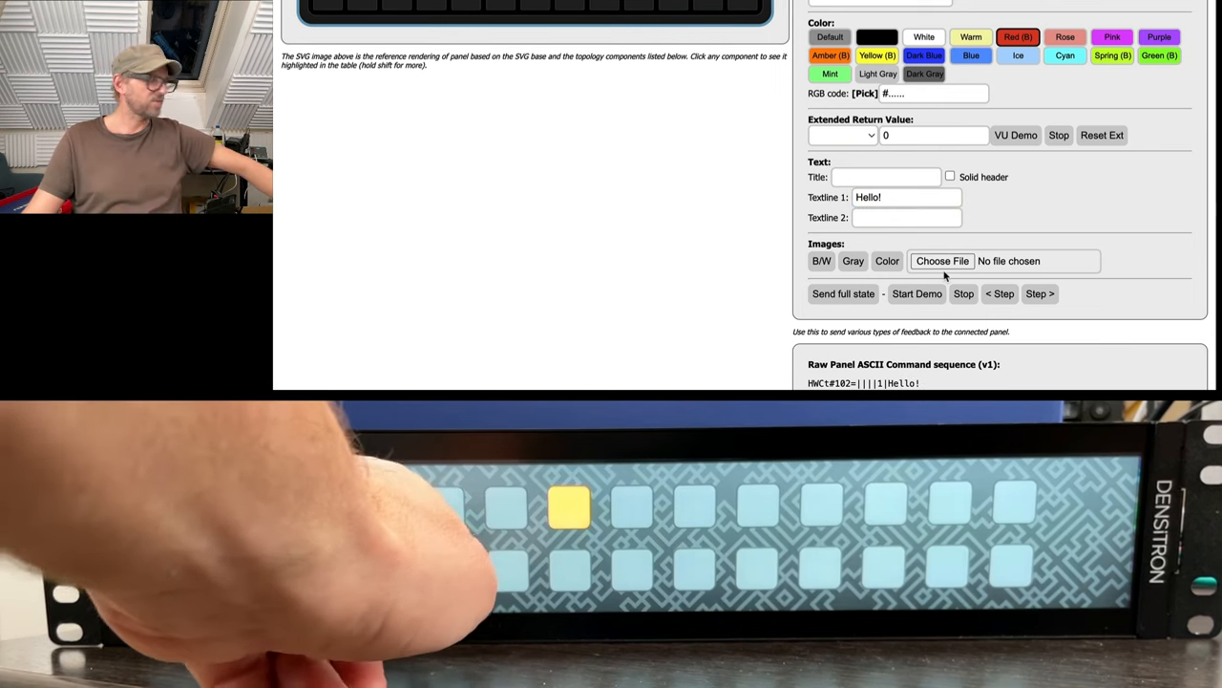
pyautogui.scroll(-3)
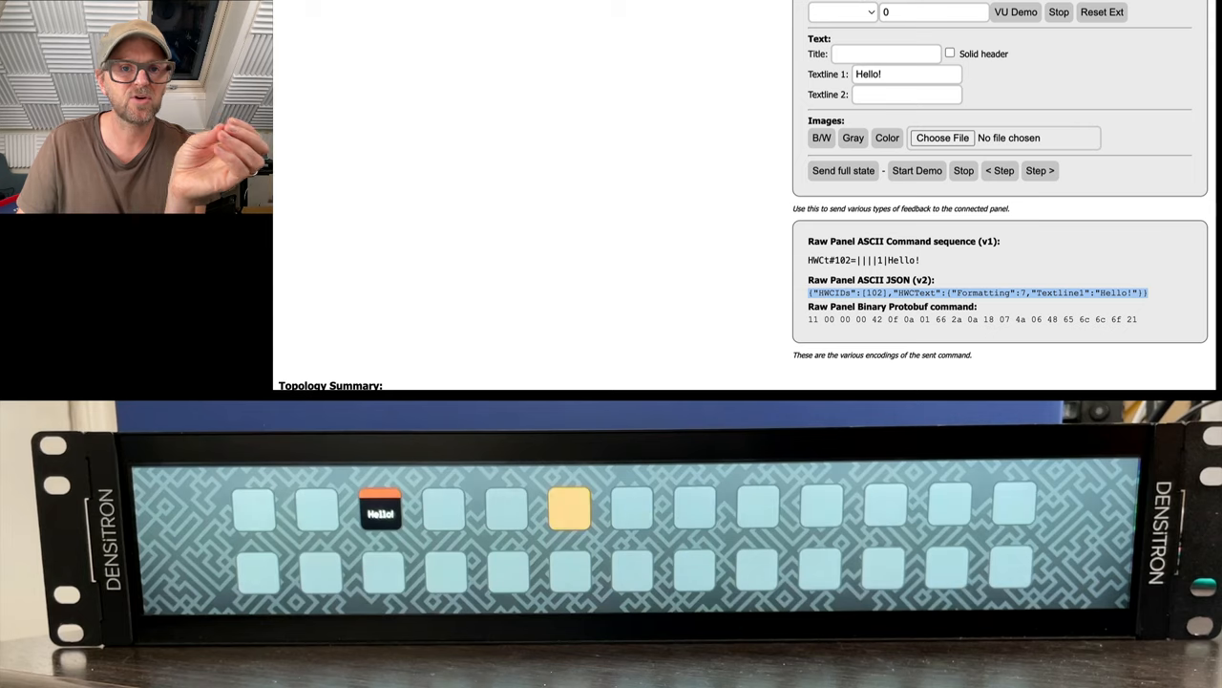
pyautogui.click(663, 65)
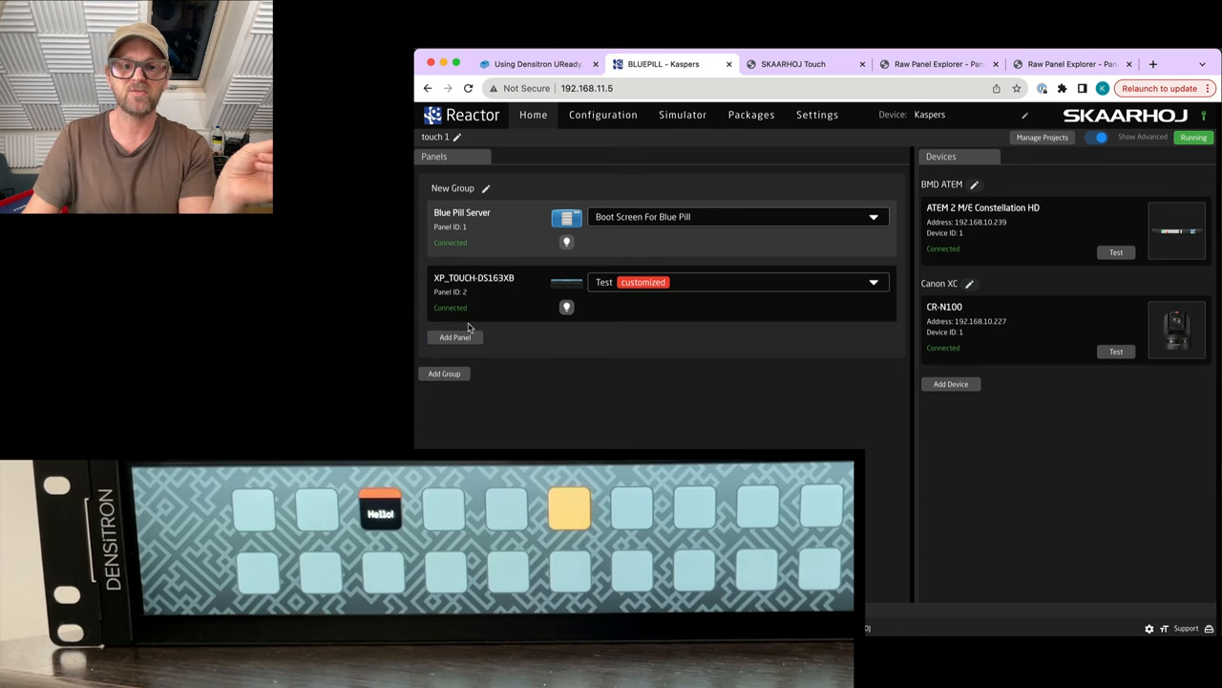
# Review the XP_TOUCH panel settings and configuration, return Home, and start Add Panel
pyautogui.click(604, 115)
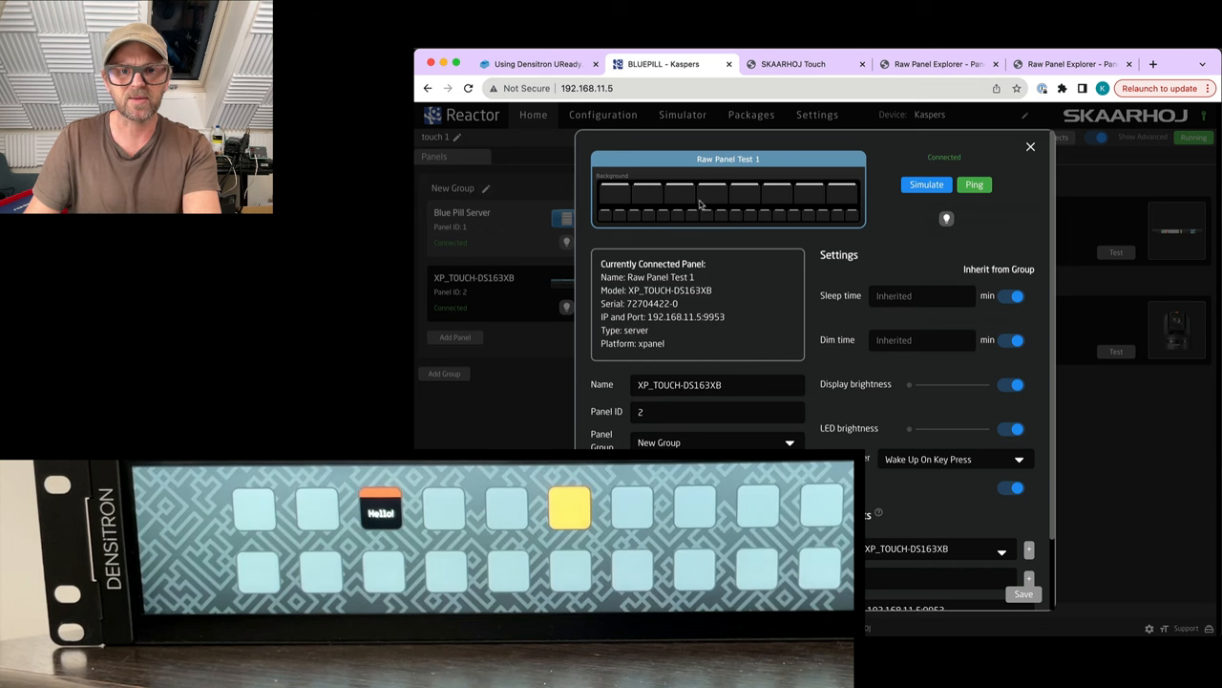
pyautogui.click(1030, 145)
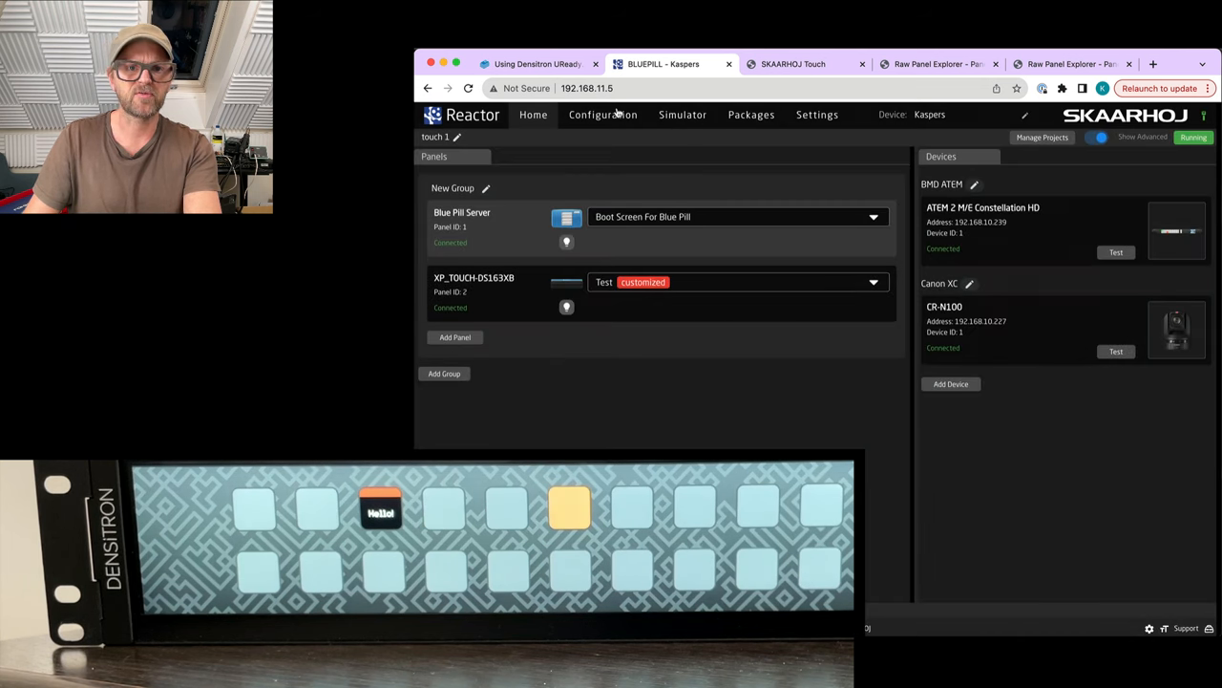
pyautogui.click(602, 114)
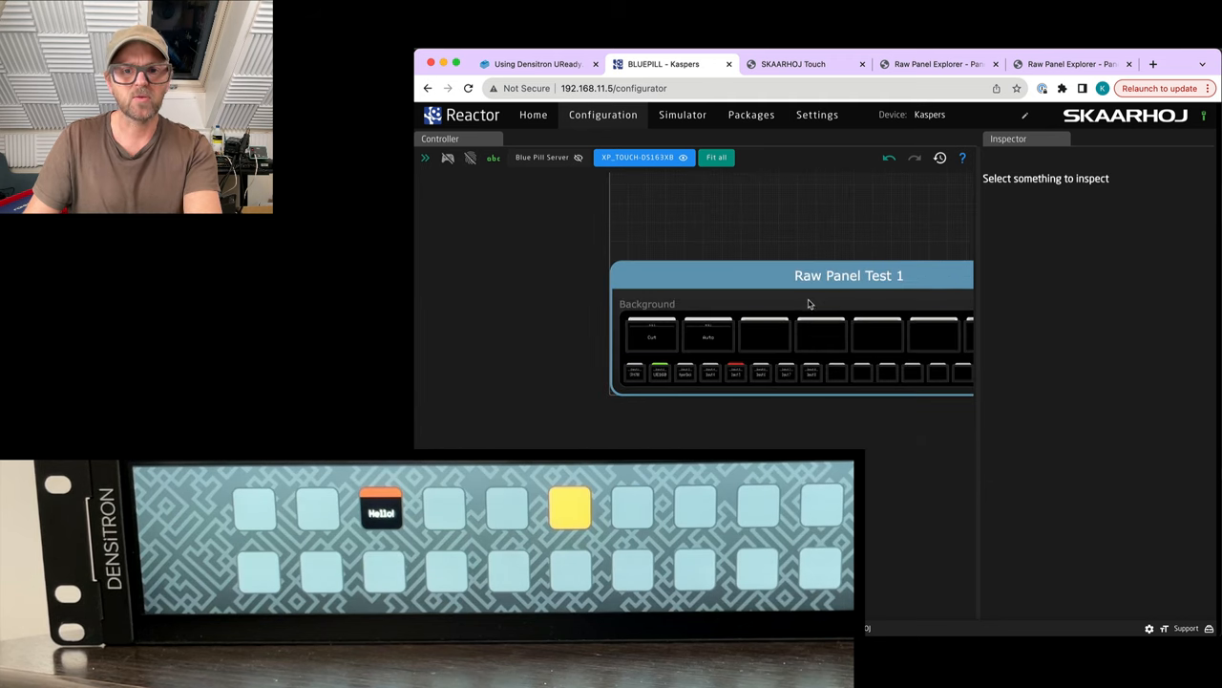
pyautogui.click(533, 115)
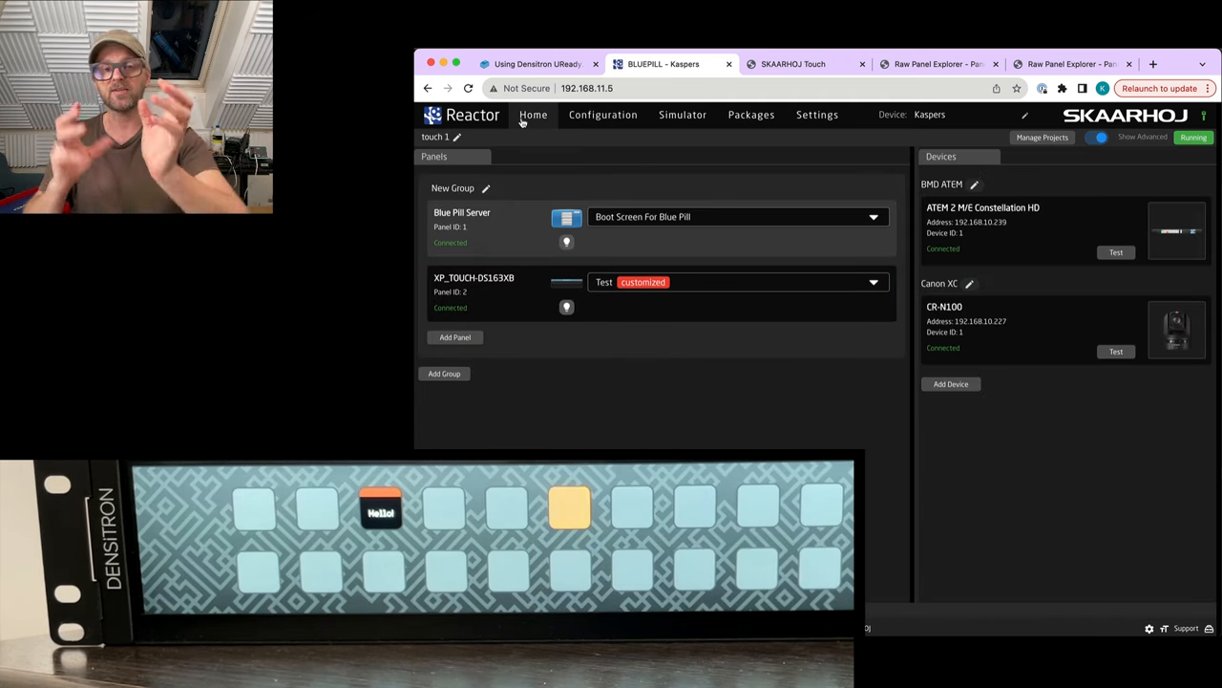
pyautogui.click(454, 336)
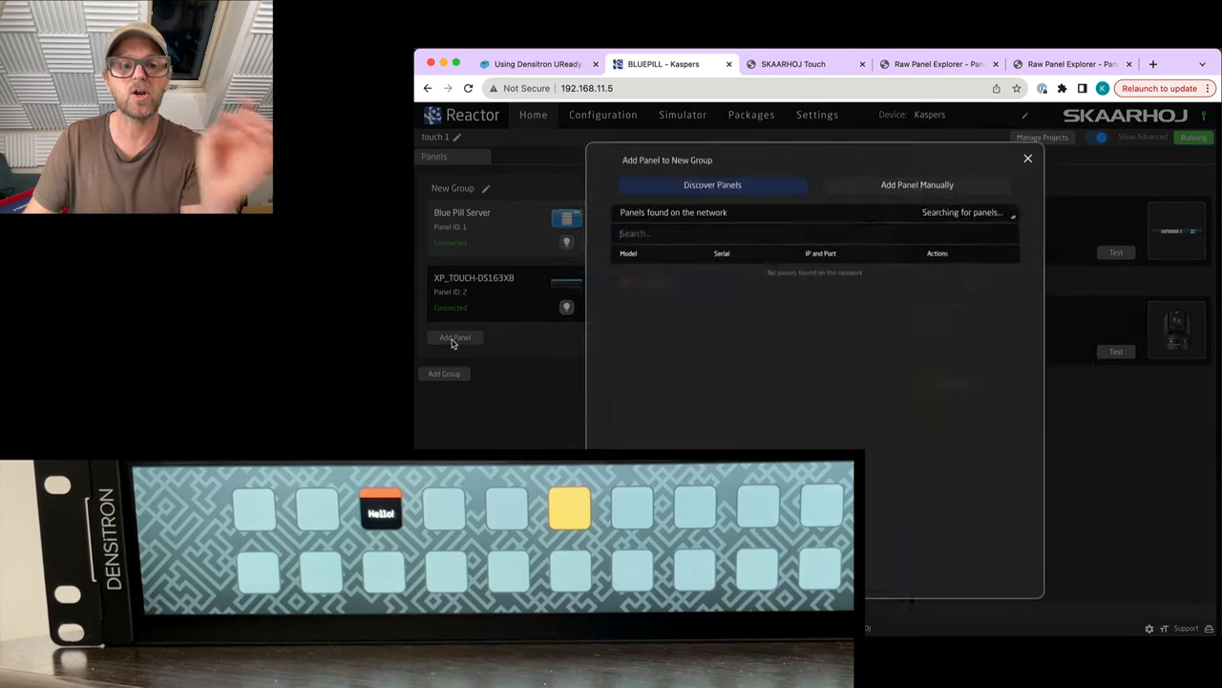
# Add the Densitron panel manually at 192.168.11.152:9953 and view it connected among the panels
pyautogui.click(917, 183)
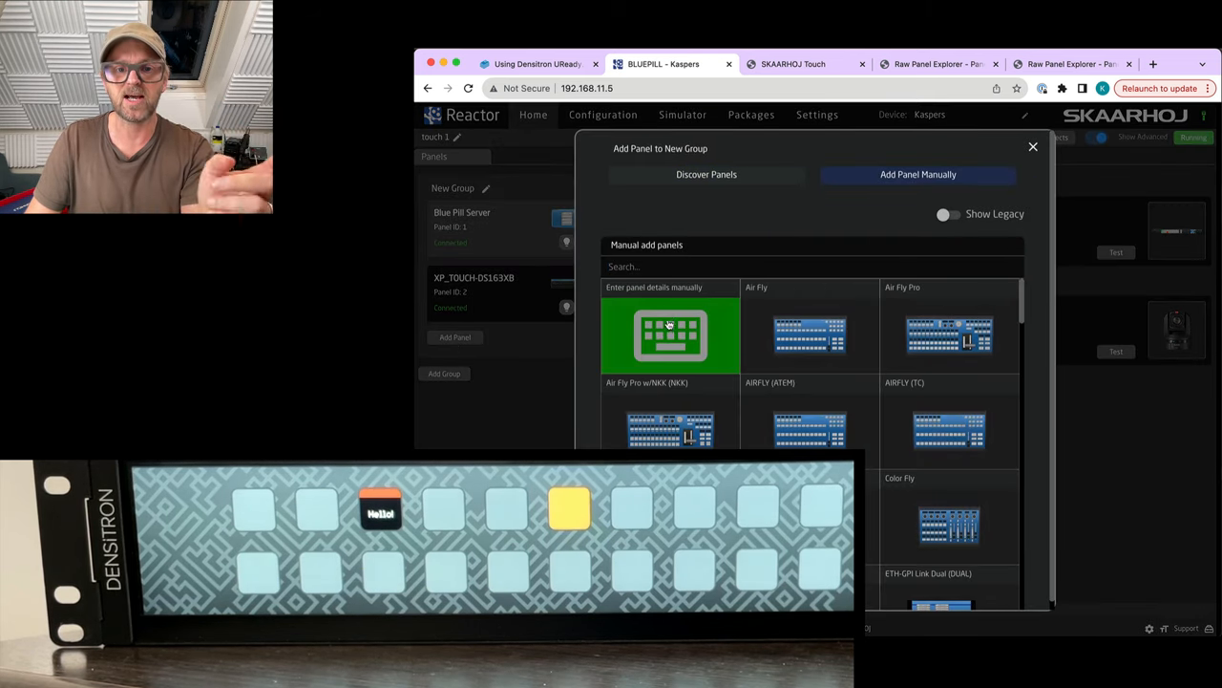
pyautogui.click(668, 334)
pyautogui.write('192.168.11.192')
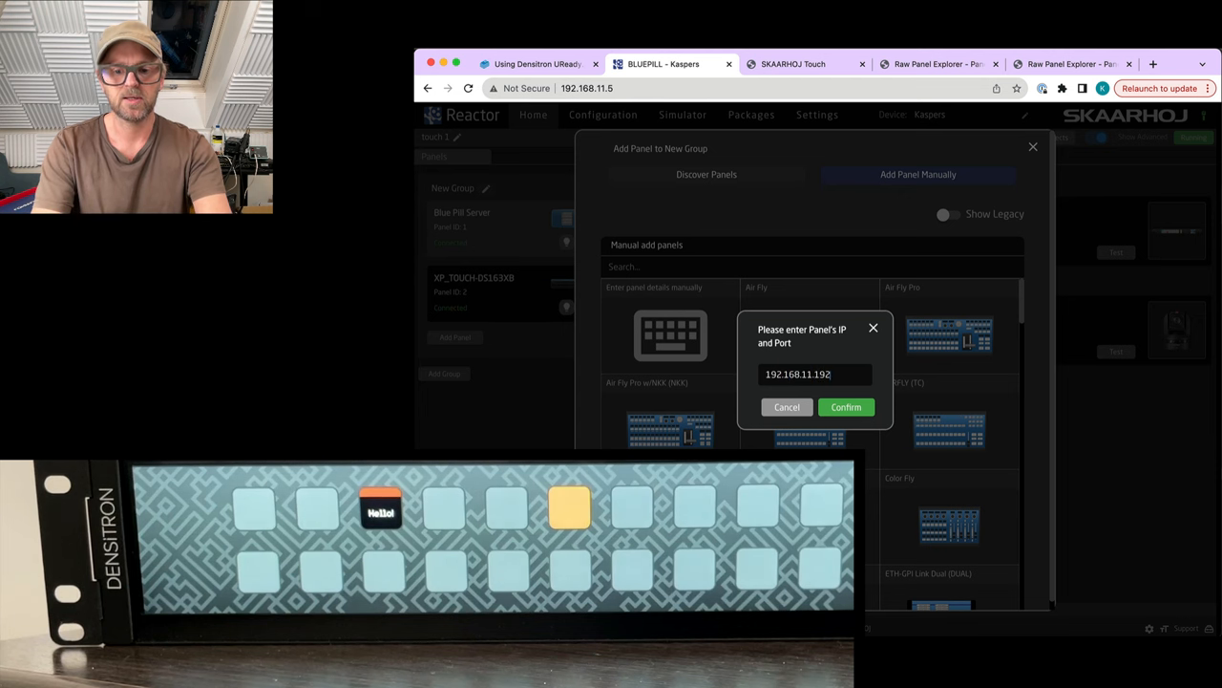
pyautogui.write(':9953')
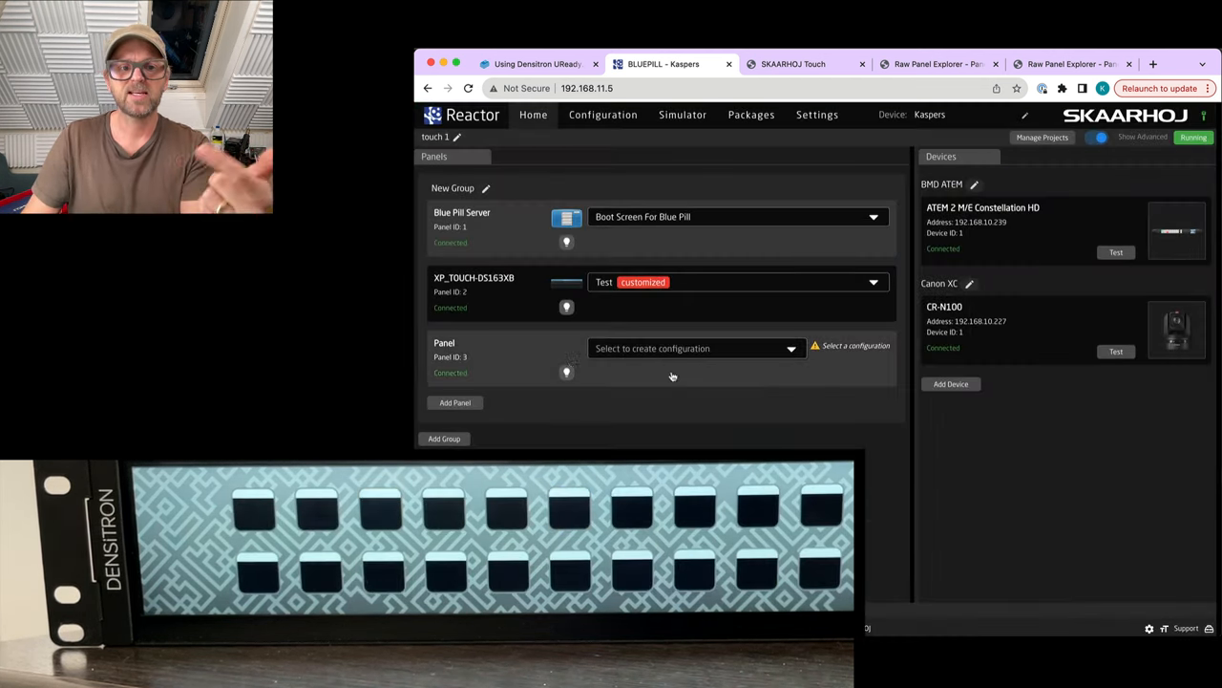
pyautogui.moveTo(703, 363)
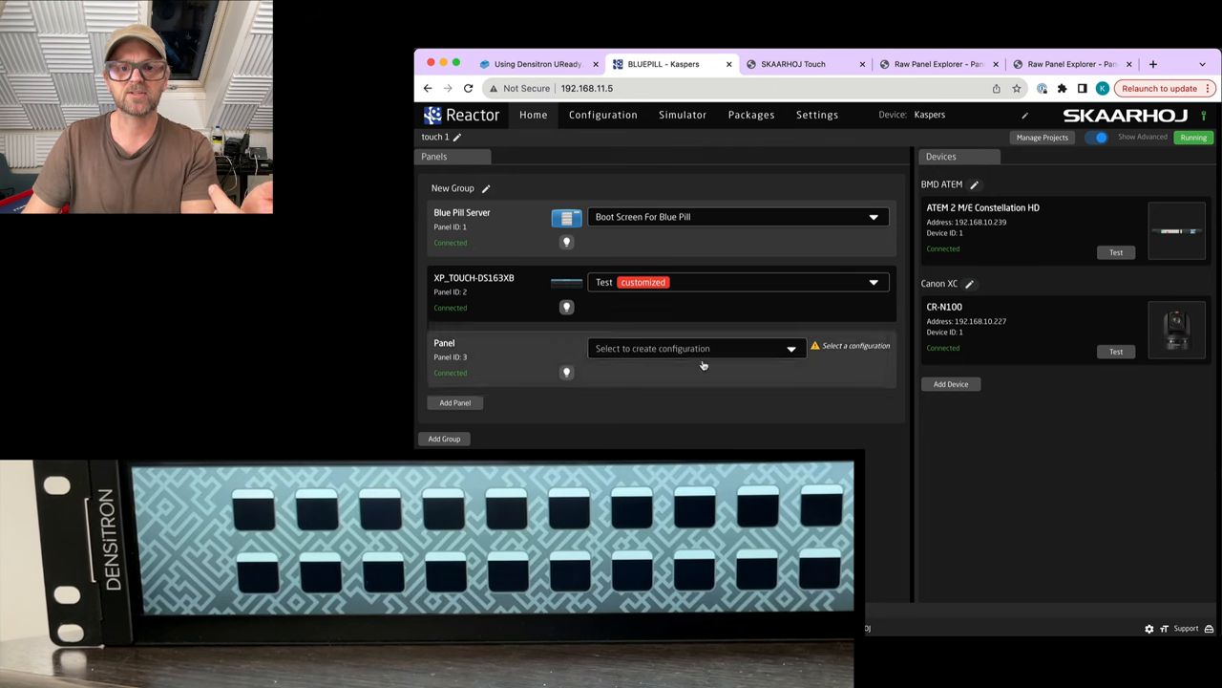
pyautogui.click(684, 115)
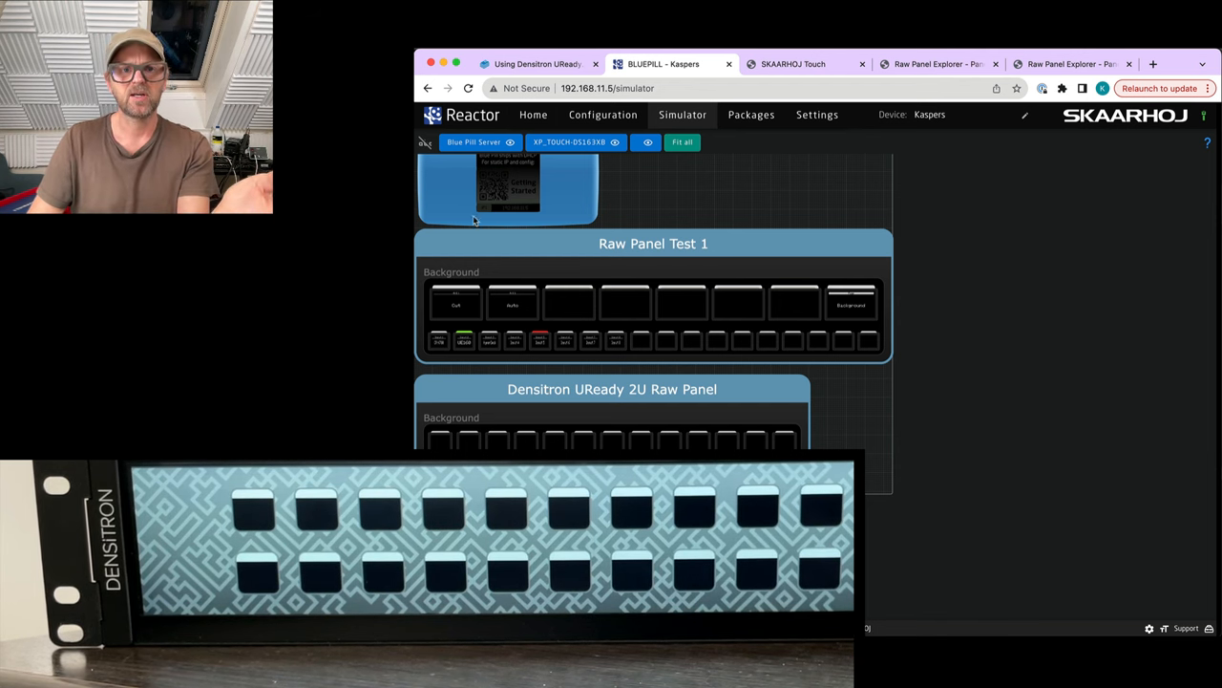
pyautogui.click(601, 115)
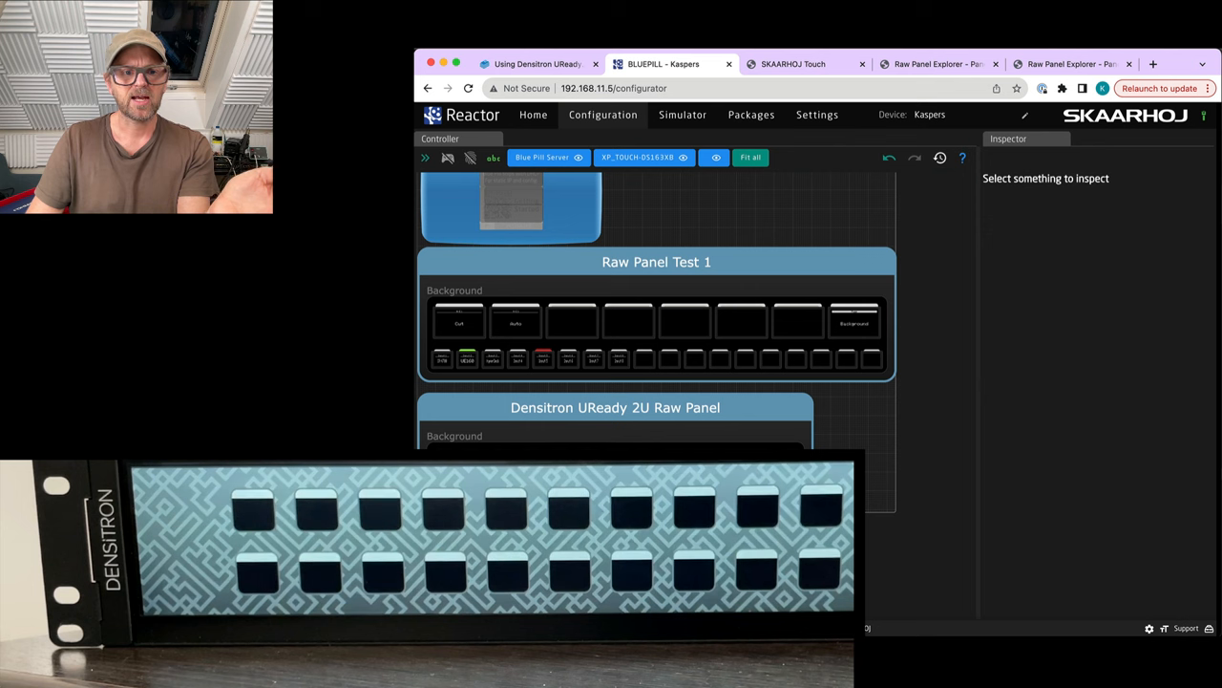
# Assign Panel 3 a new custom Video configuration, confirm it, and enter the Densitron panel's configuration
pyautogui.click(533, 114)
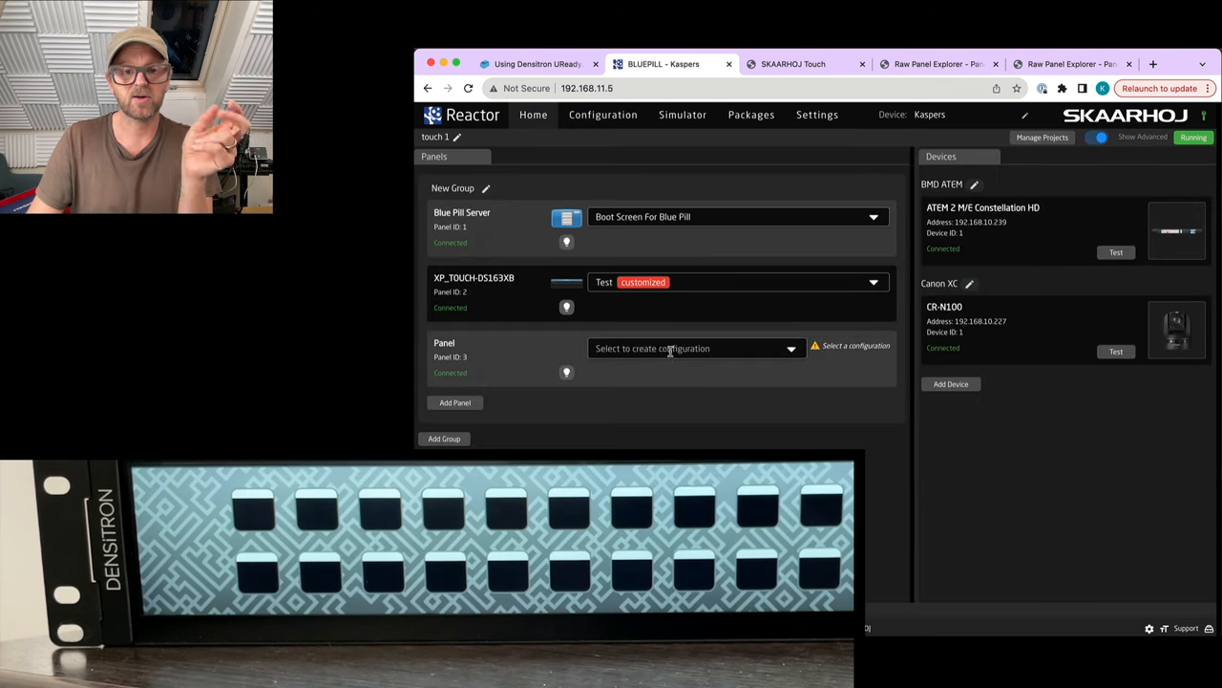
pyautogui.click(695, 348)
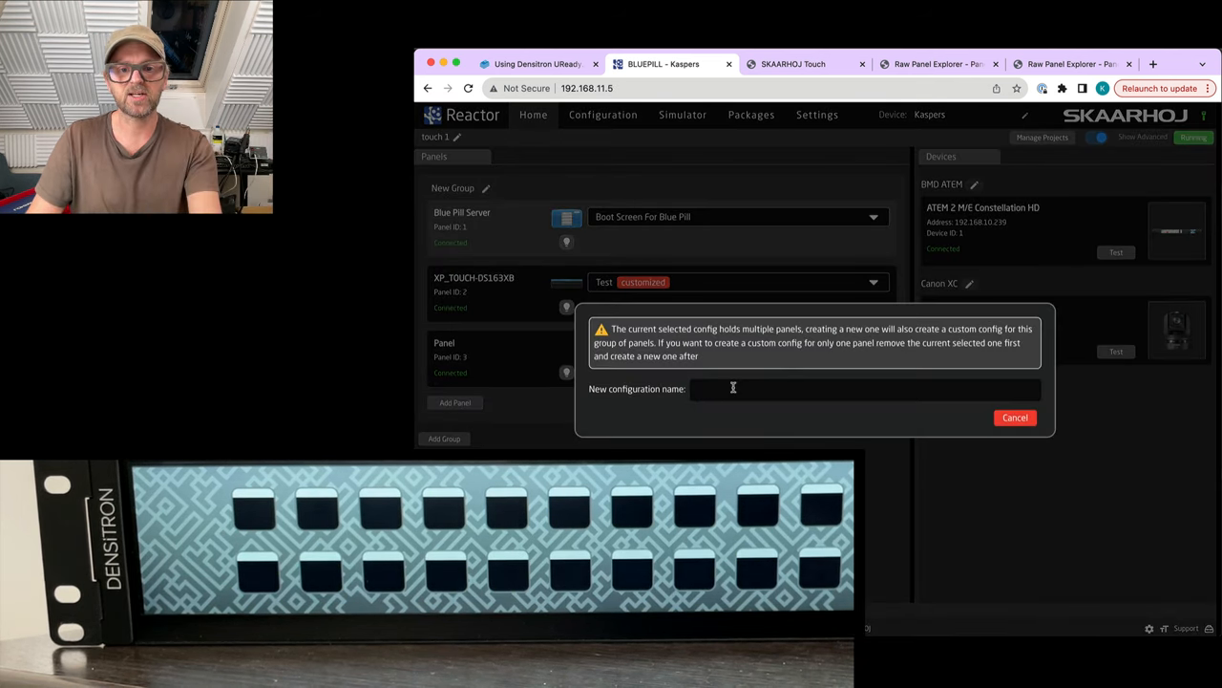
pyautogui.click(1016, 417)
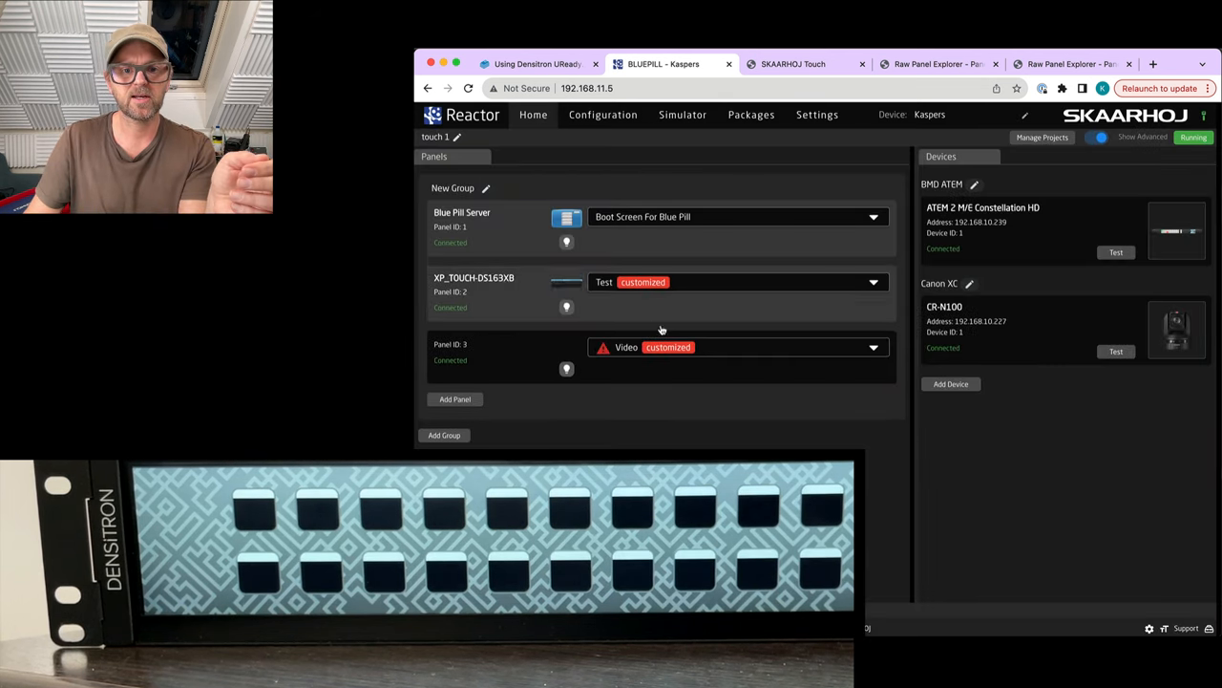
pyautogui.click(602, 114)
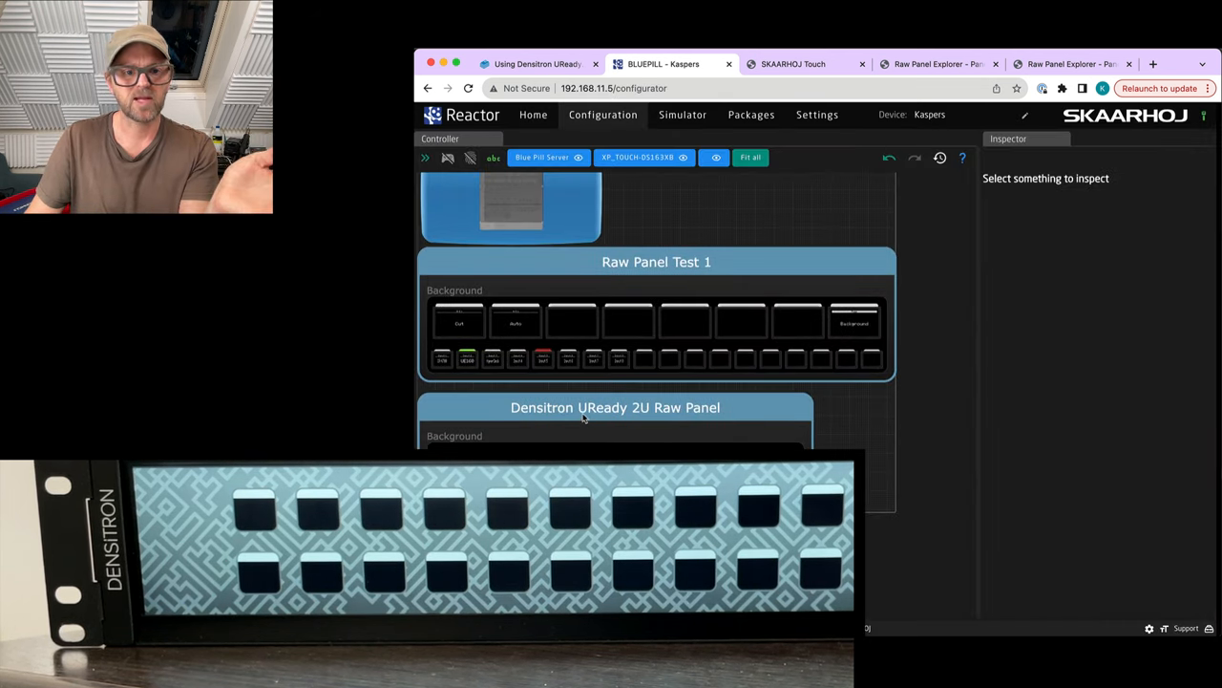
pyautogui.click(533, 114)
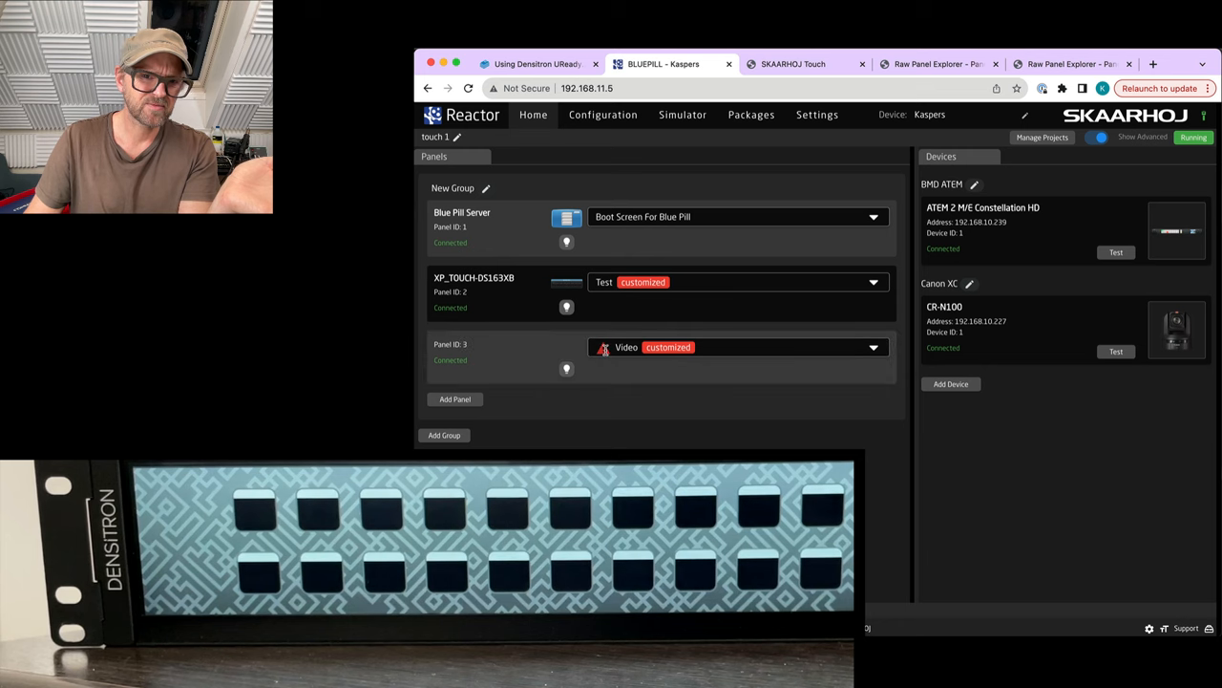
pyautogui.moveTo(604, 348)
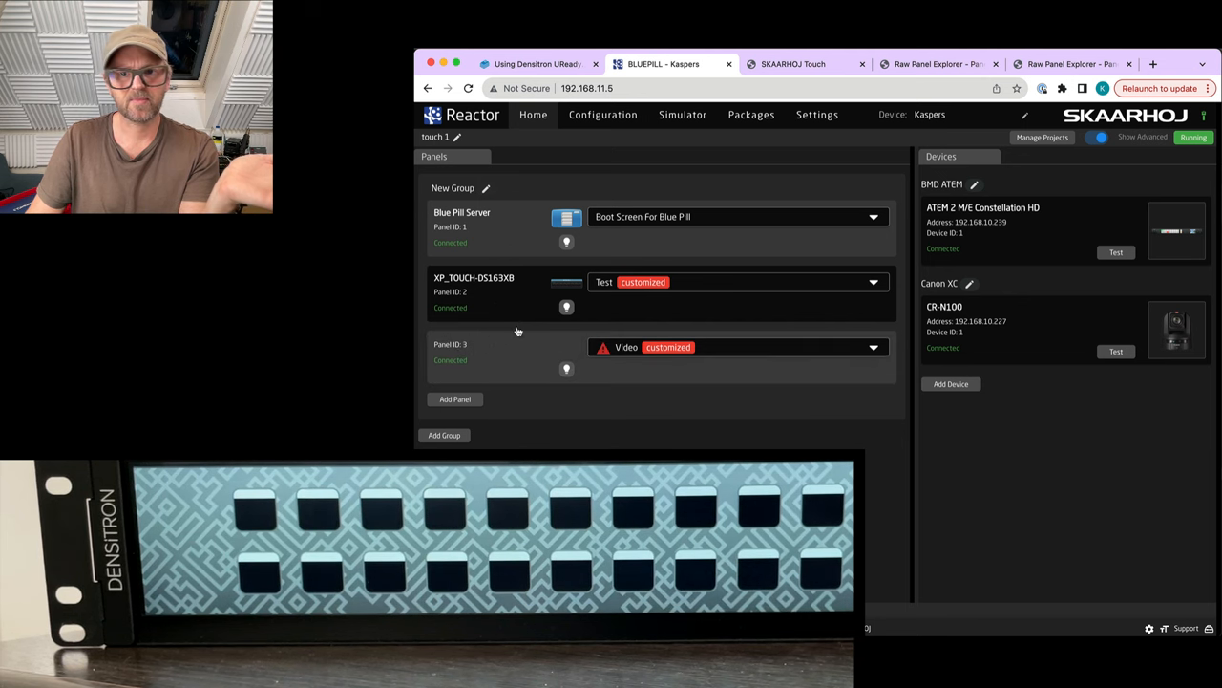
pyautogui.click(604, 115)
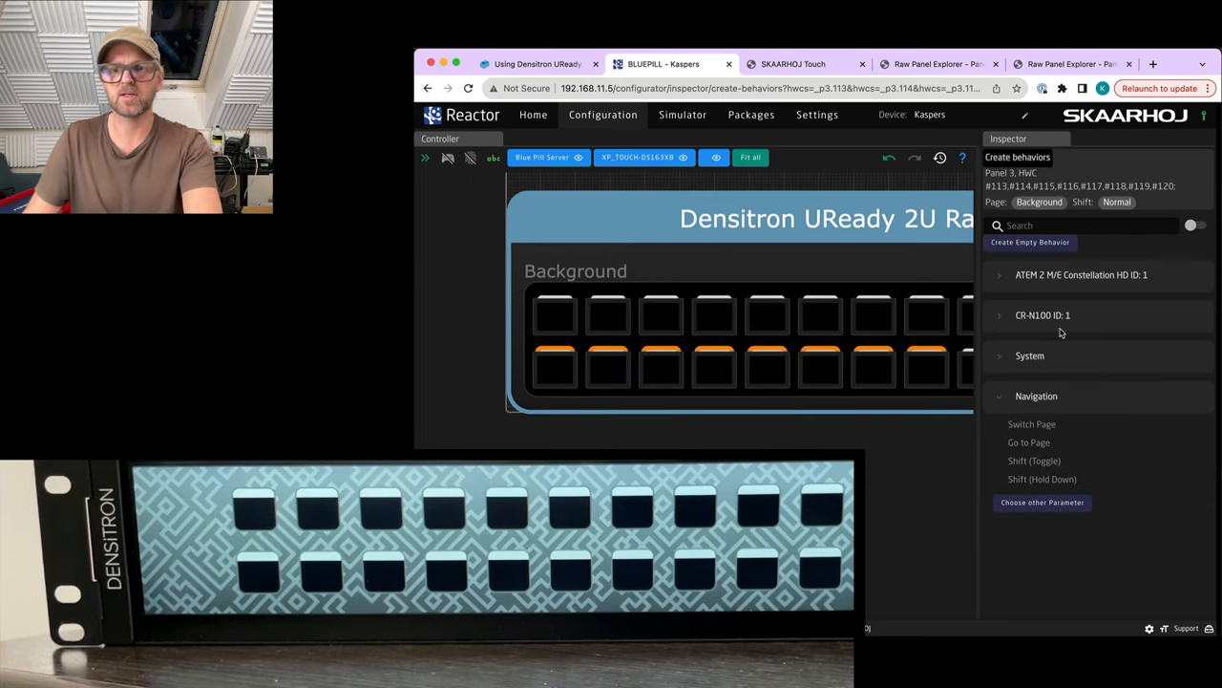
# Give the bottom-row buttons ATEM ProgramPreview Select behaviour on the ME row with inputs 1–8
pyautogui.click(1081, 275)
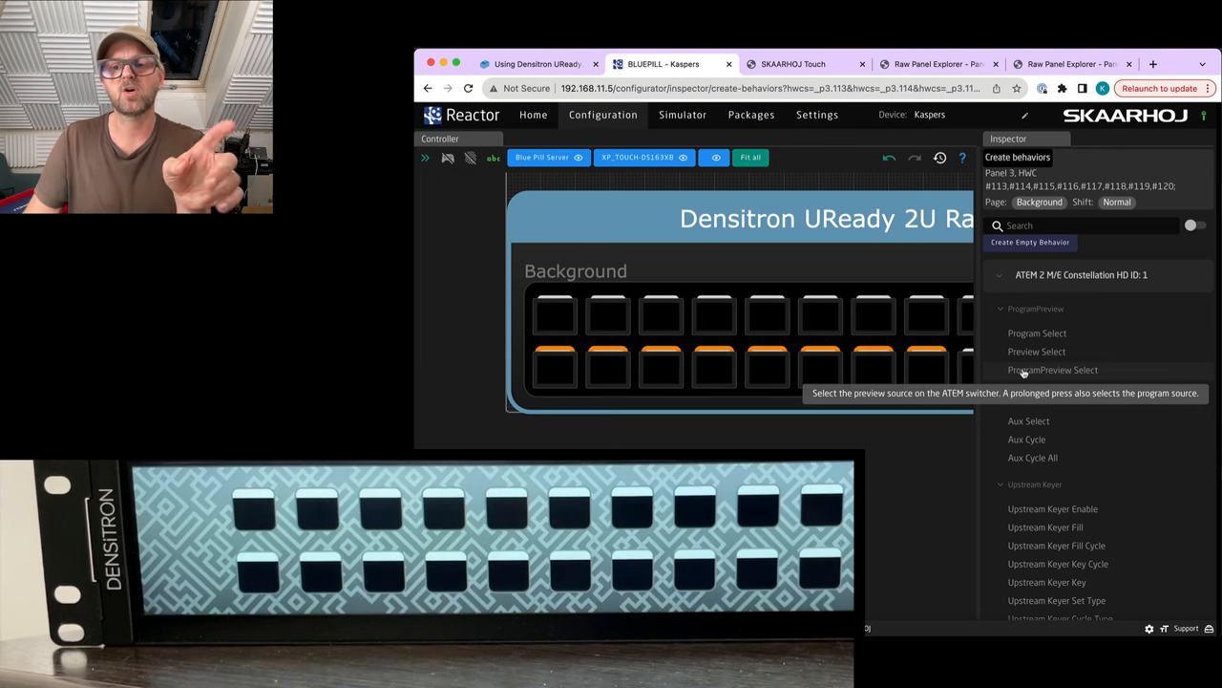
pyautogui.click(1054, 369)
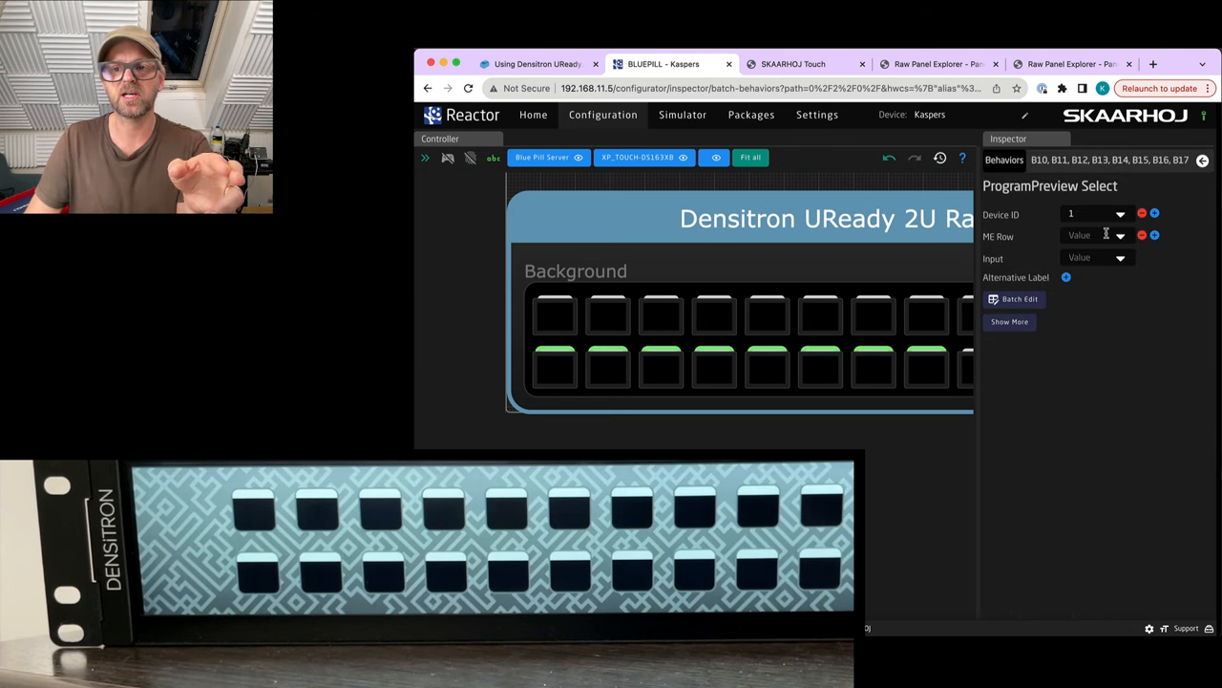
pyautogui.click(1092, 258)
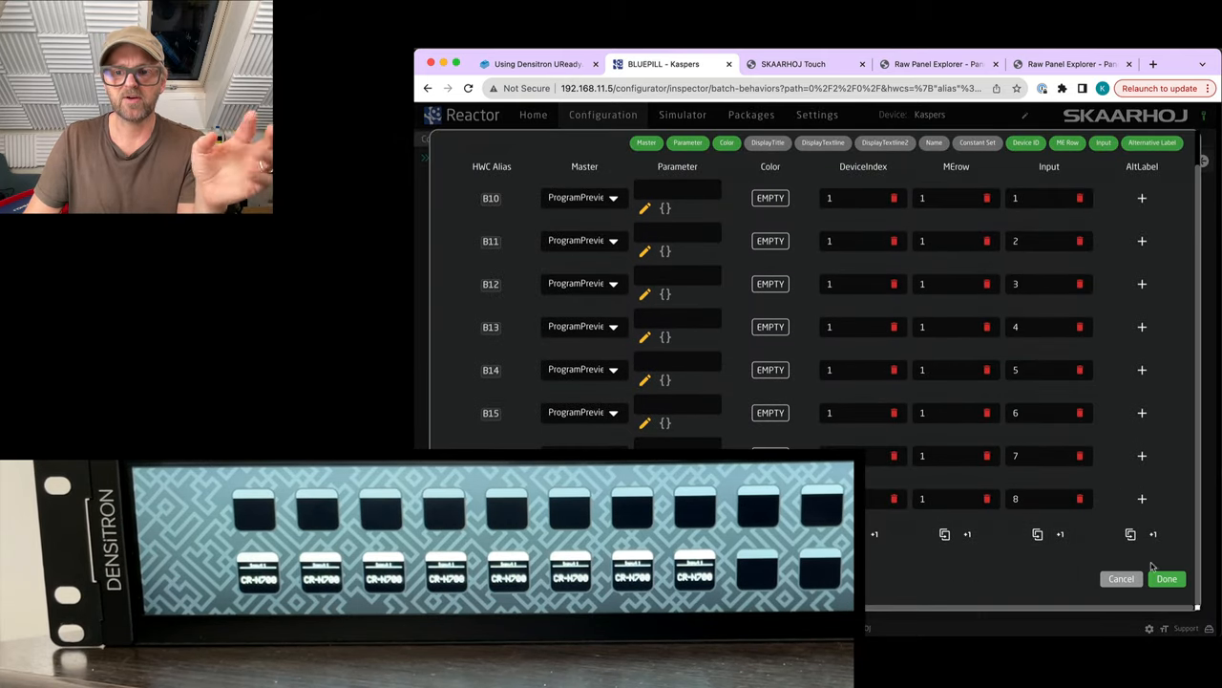
pyautogui.click(1169, 579)
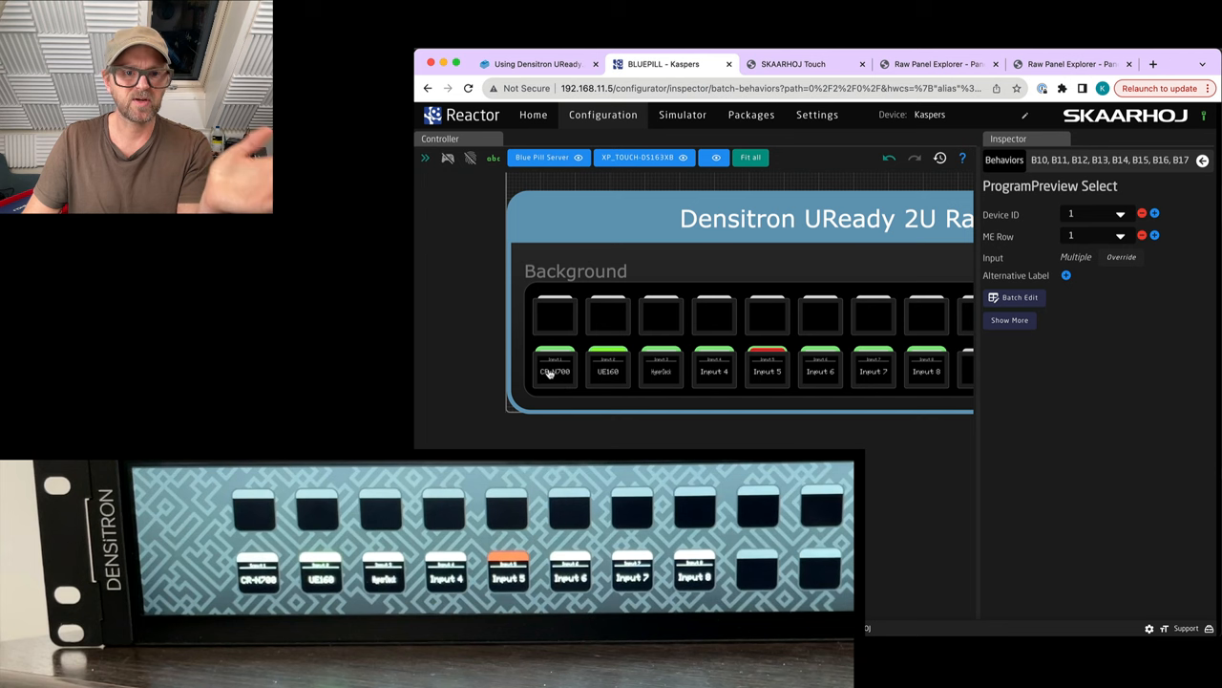
pyautogui.moveTo(925, 378)
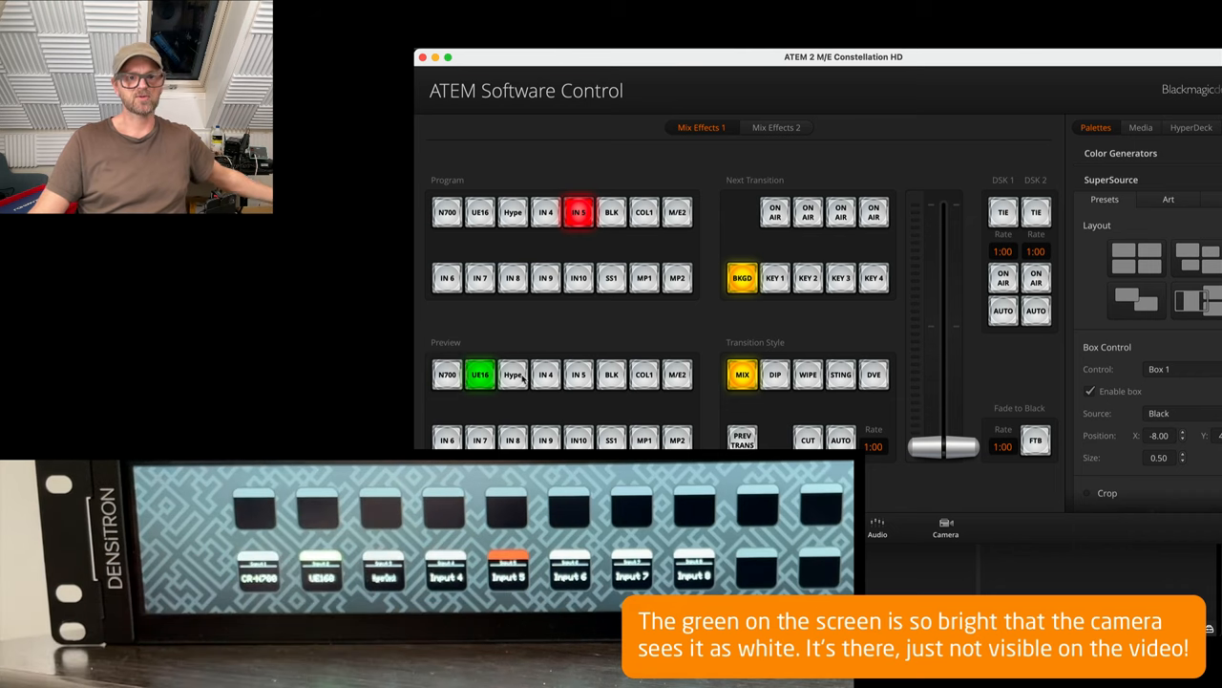
# Change the ATEM preview source in Software Control to confirm it follows the panel
pyautogui.click(512, 374)
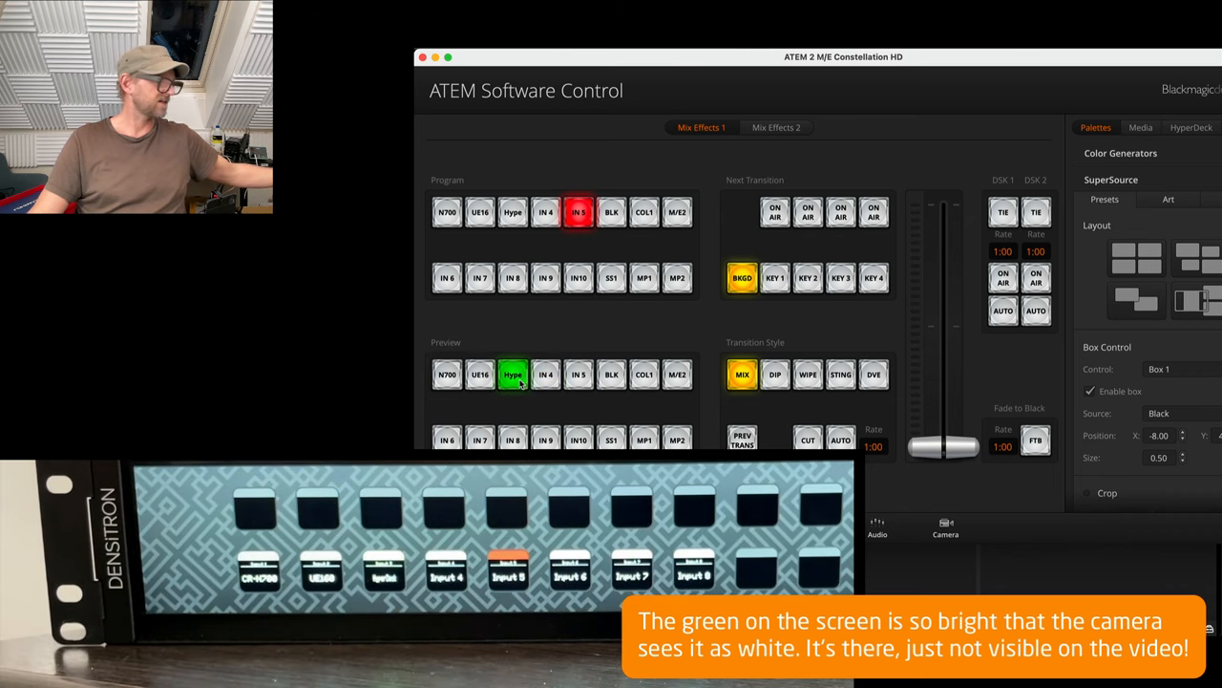
pyautogui.click(447, 374)
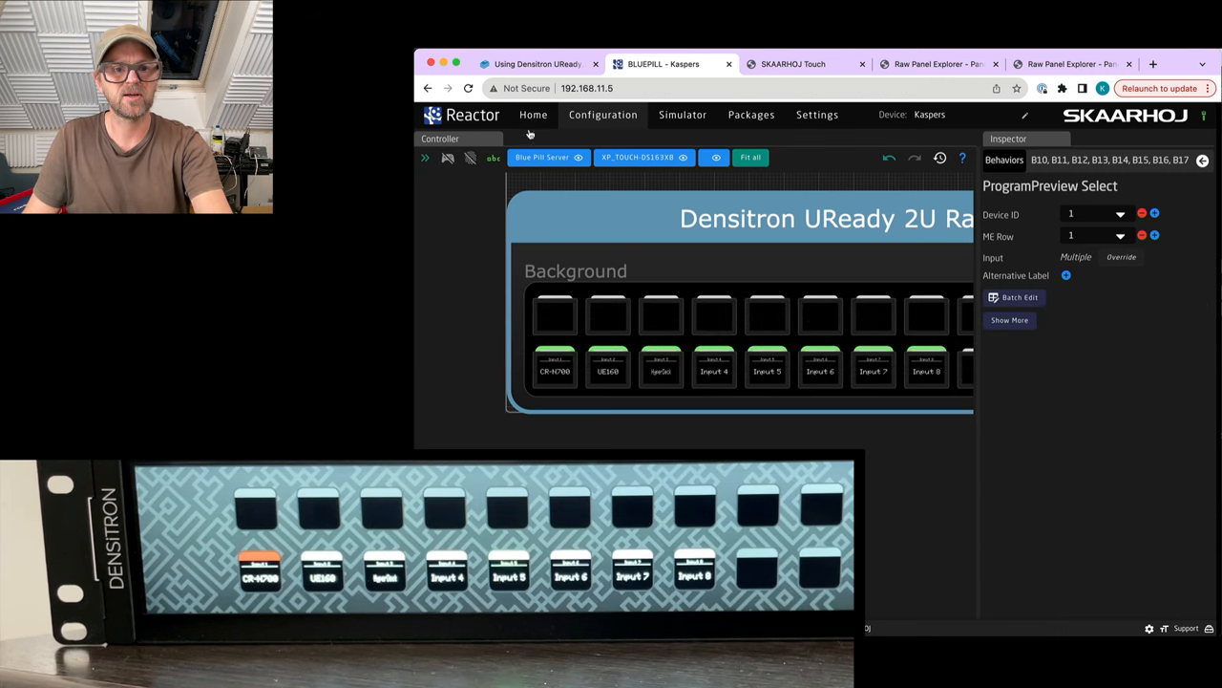
# Return to the Reactor Home panels list, then view the Densitron UReady 2U info in Raw Panel Explorer
pyautogui.click(533, 115)
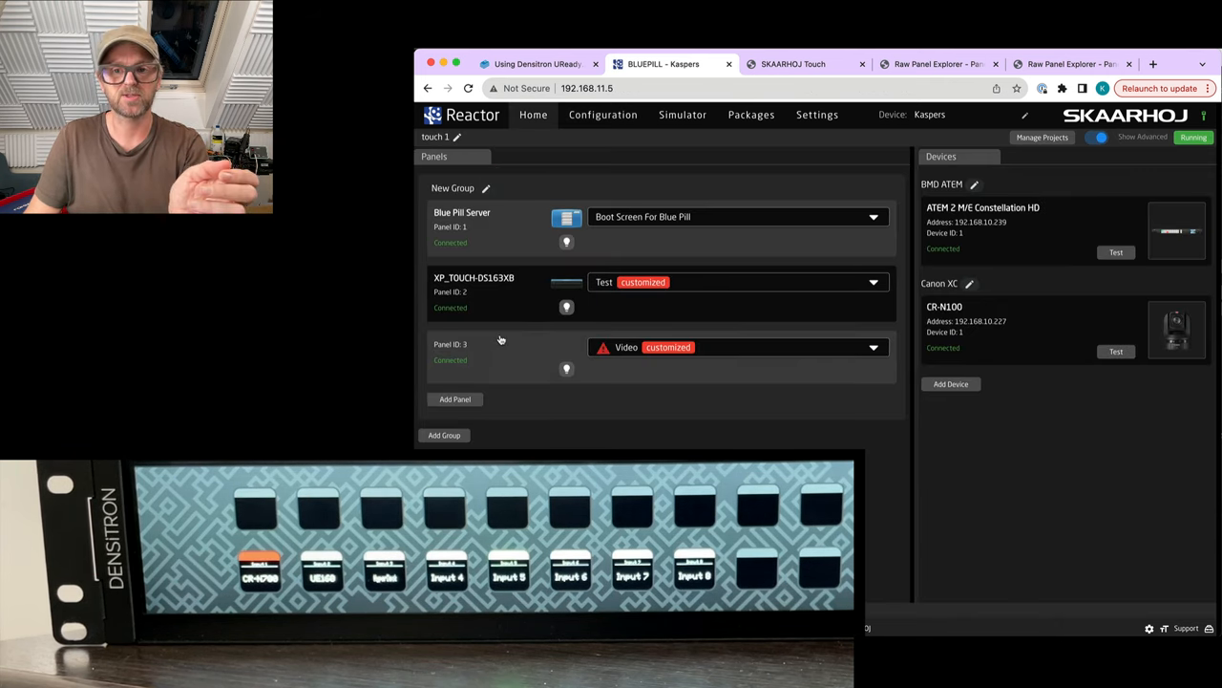
pyautogui.click(604, 115)
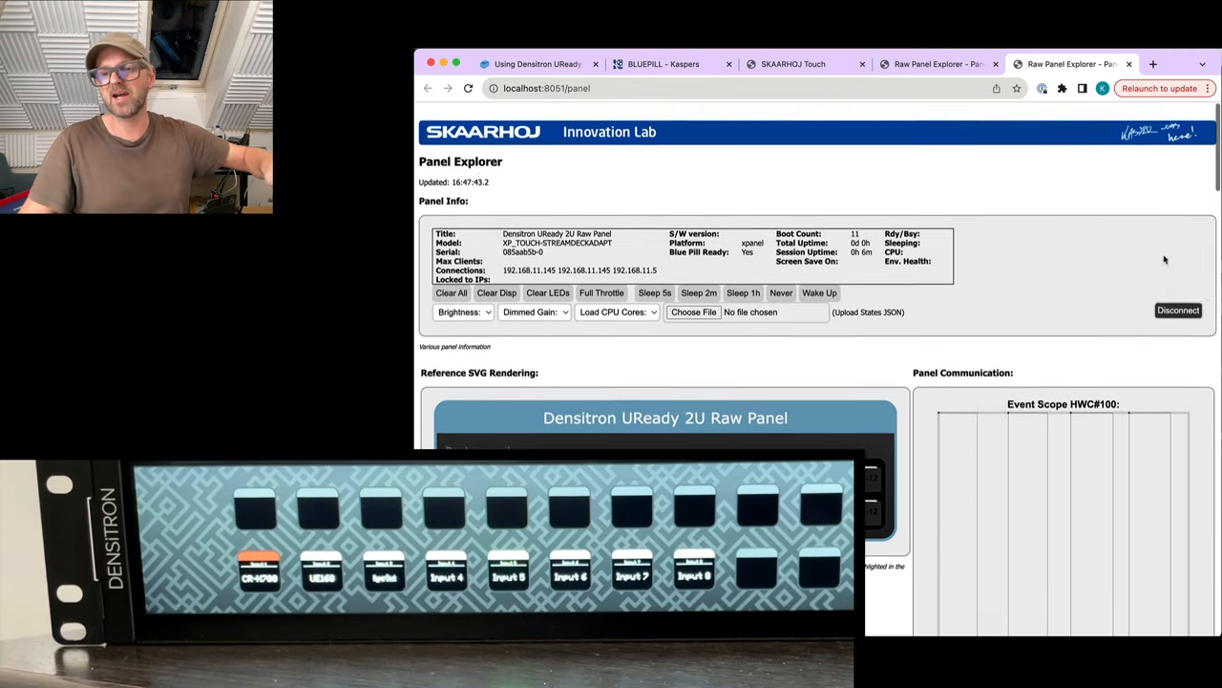
# Check the Panels on Network list, then show the SKAARHOJ Touch mirror of the Densitron panel
pyautogui.click(936, 61)
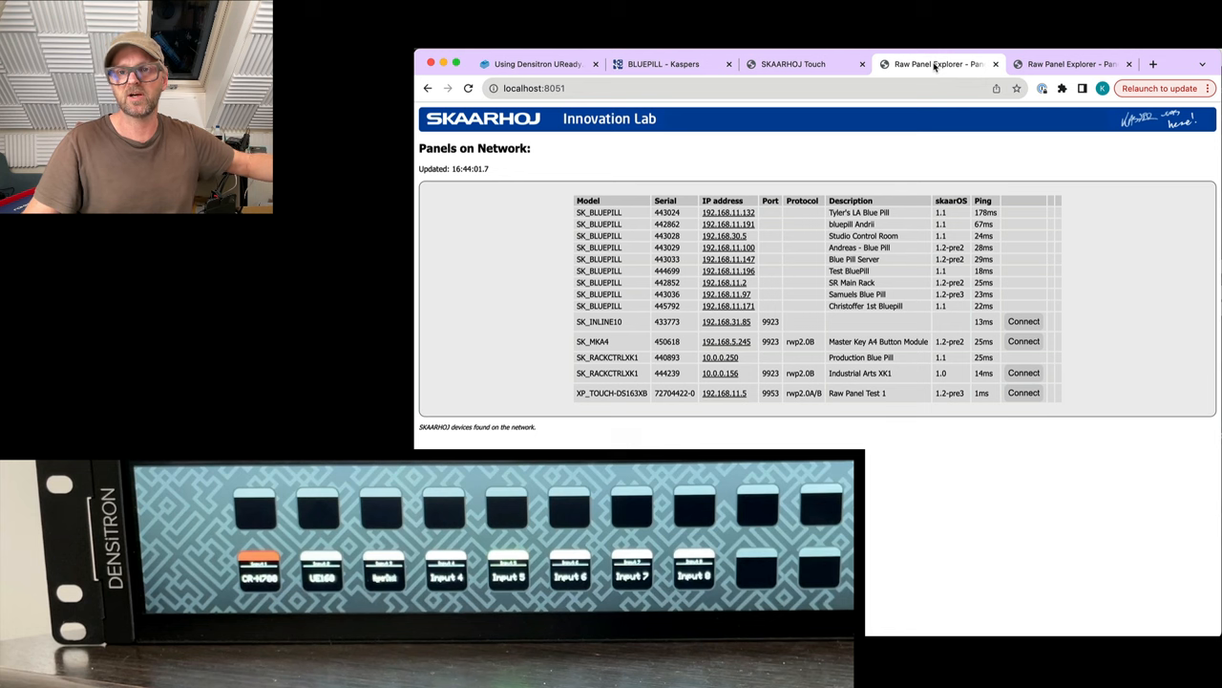
pyautogui.click(787, 63)
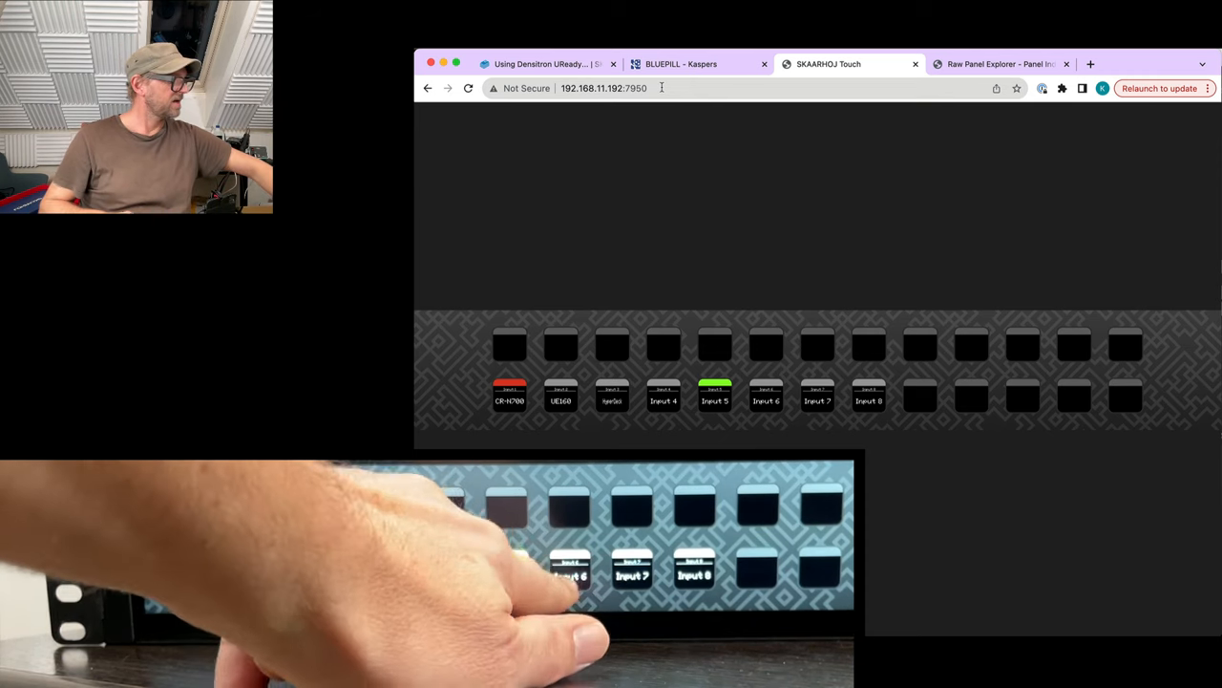
# Watch the Touch mirror follow an Input 6 press, then return to the Densitron UReady wiki guide
pyautogui.click(766, 394)
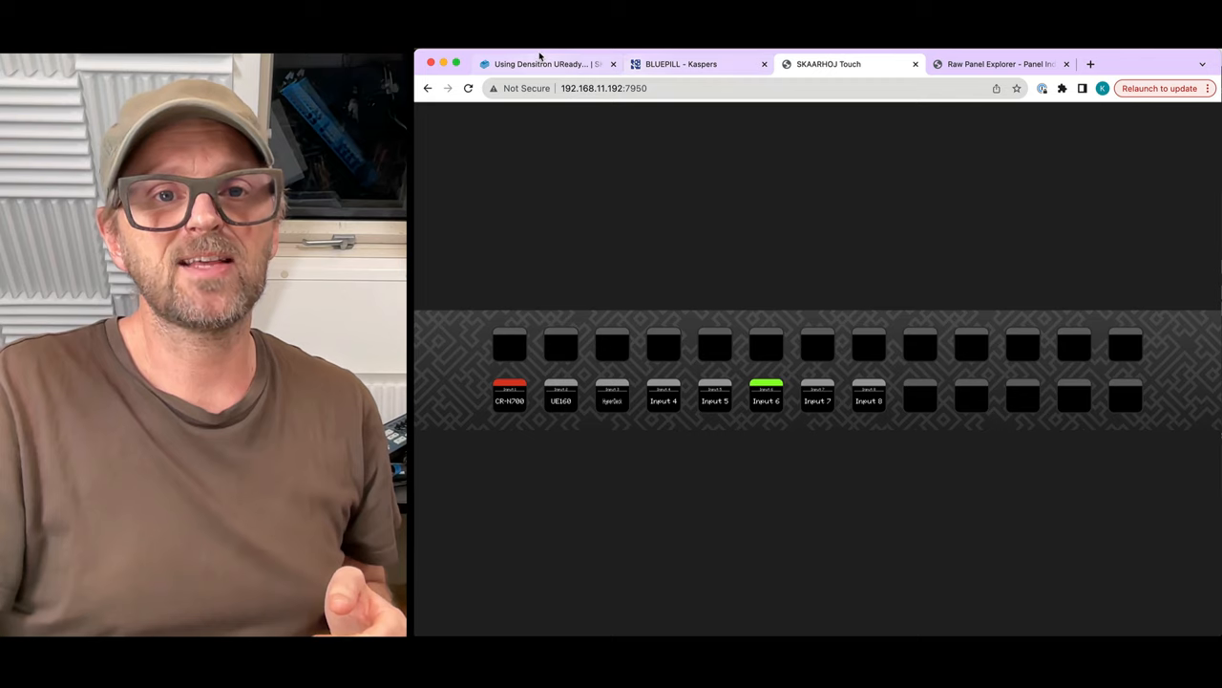
pyautogui.click(544, 65)
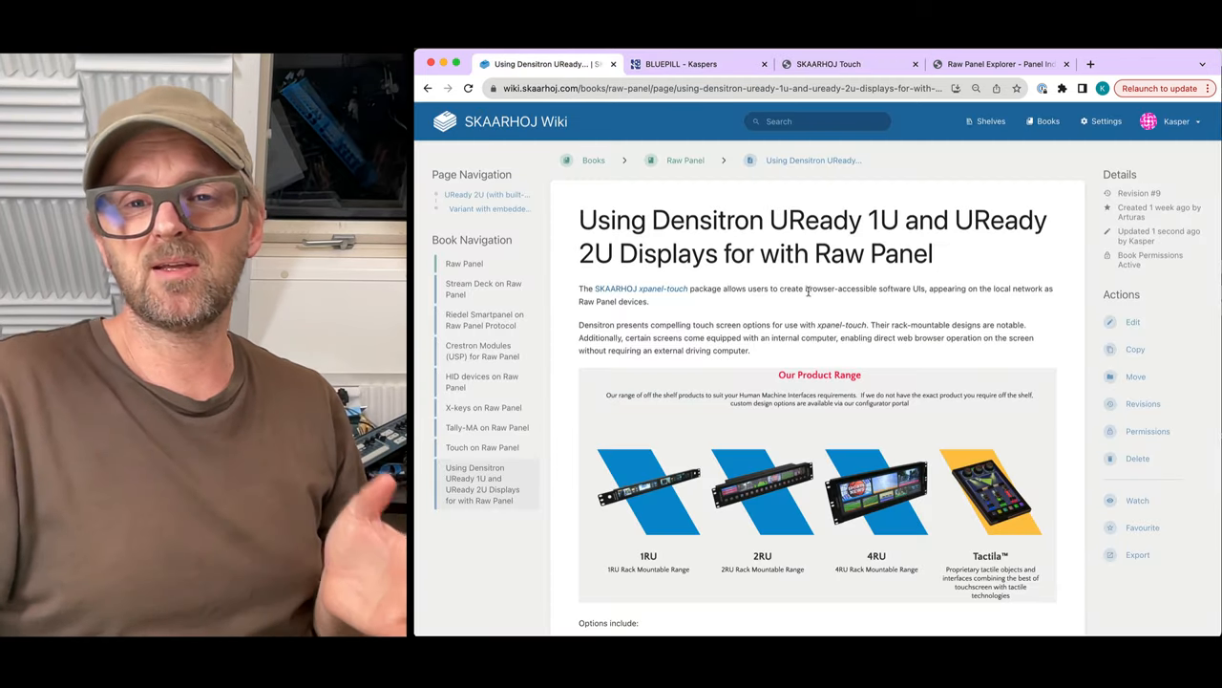